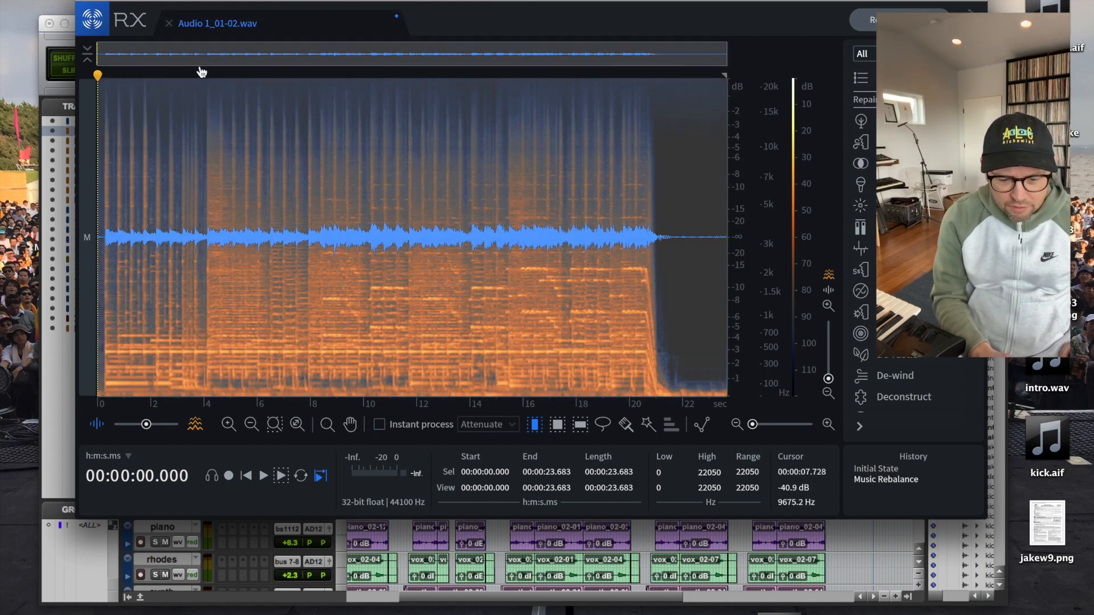
# - Search the file browser for 'keep on' and load 01 Keep On Movin' ft Caron Wheeler.mp3
pyautogui.click(168, 22)
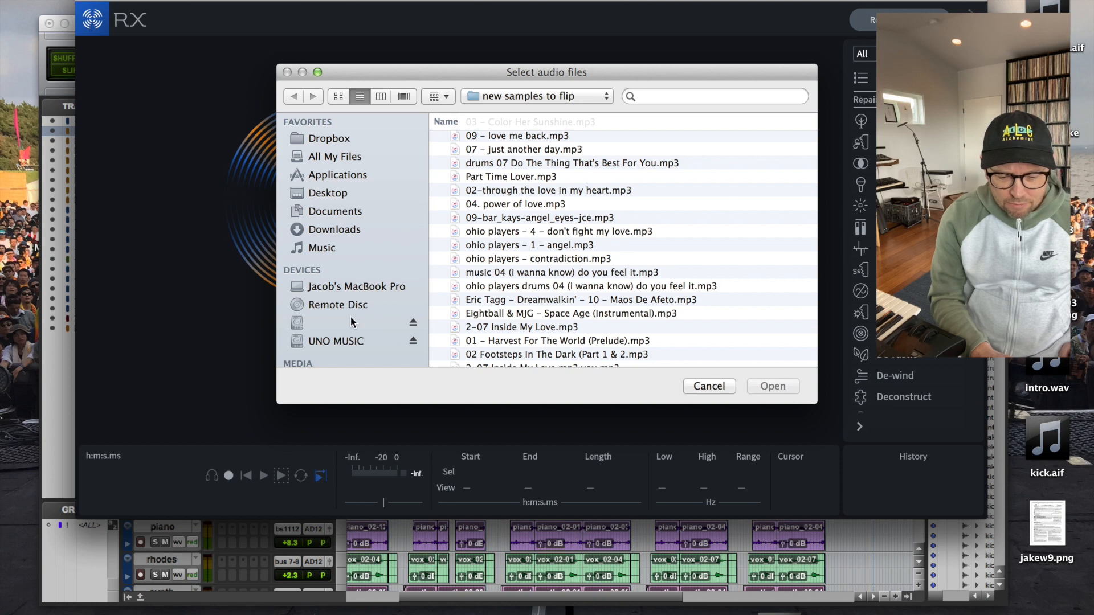
pyautogui.moveTo(519, 321)
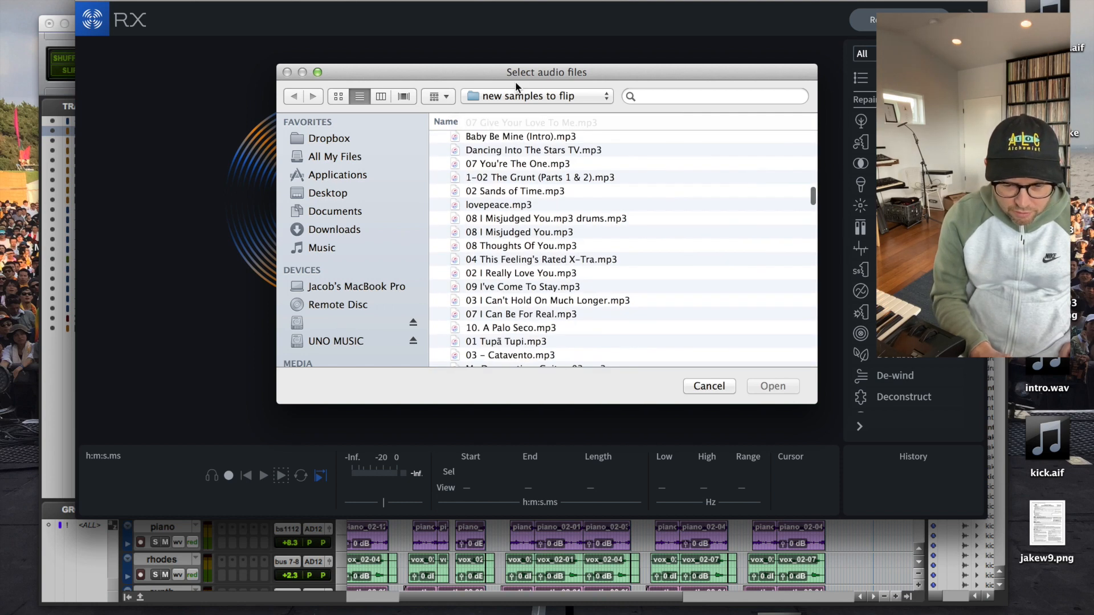
pyautogui.click(710, 96)
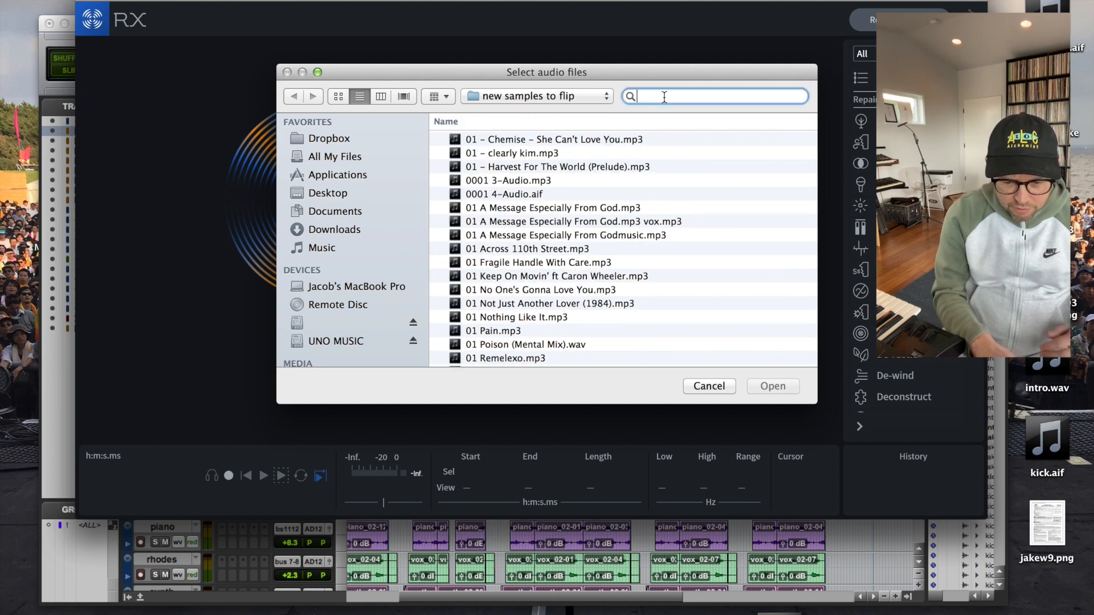
pyautogui.write('keep on')
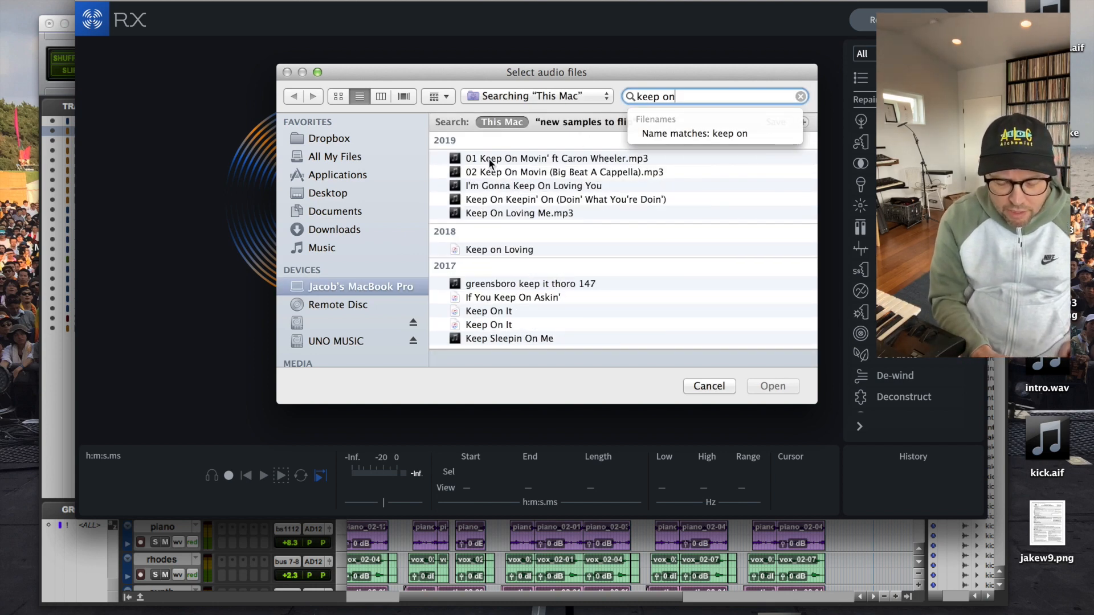
pyautogui.doubleClick(556, 158)
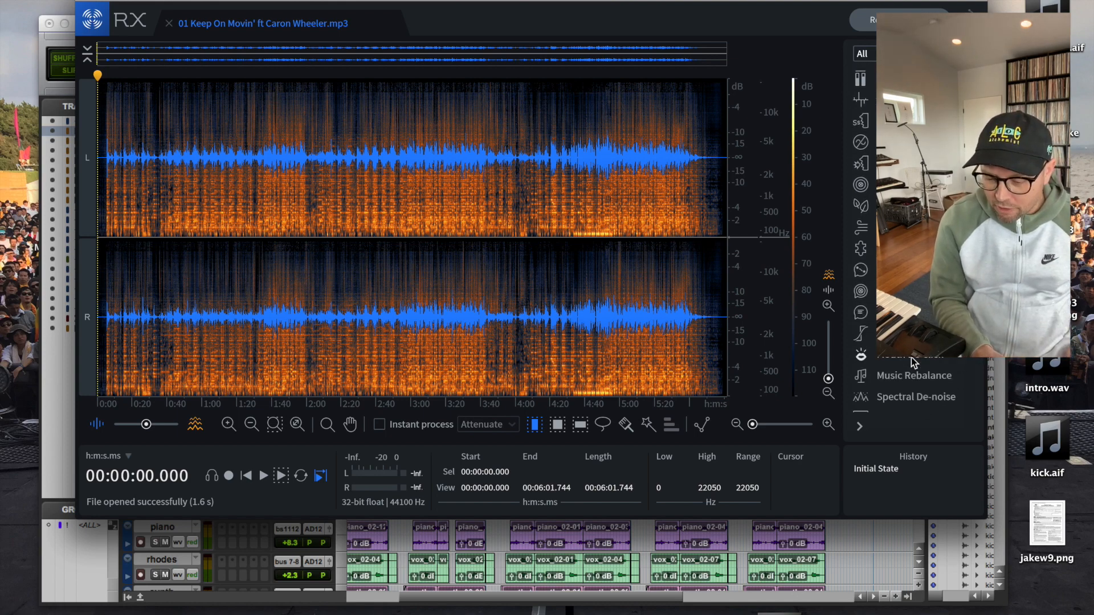
pyautogui.moveTo(914, 374)
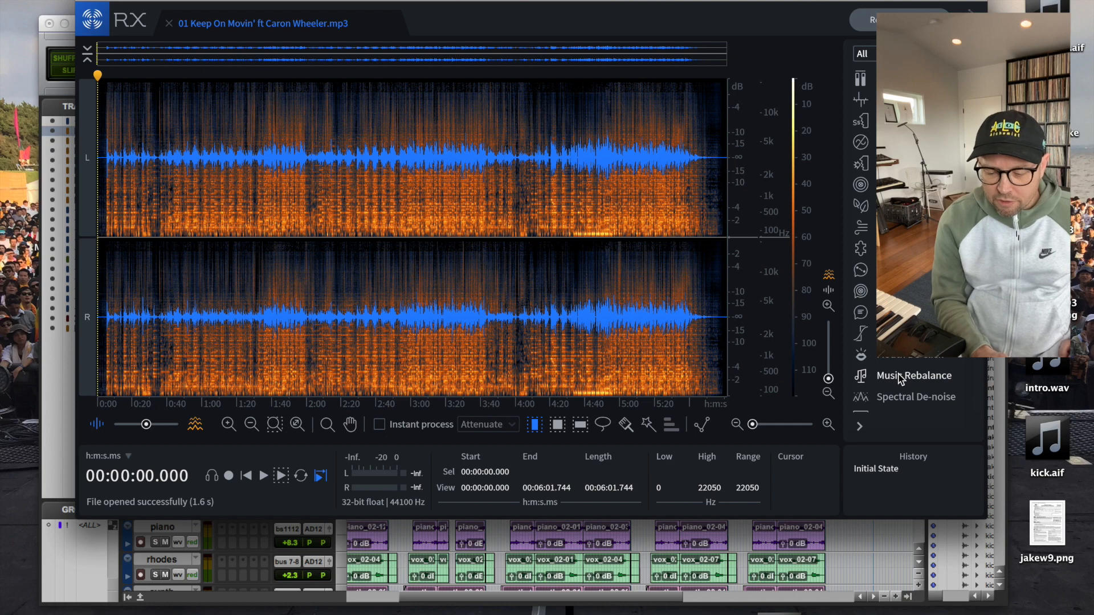
# - Start a Music Rebalance render keeping only the Other stem, then cancel it
pyautogui.click(913, 375)
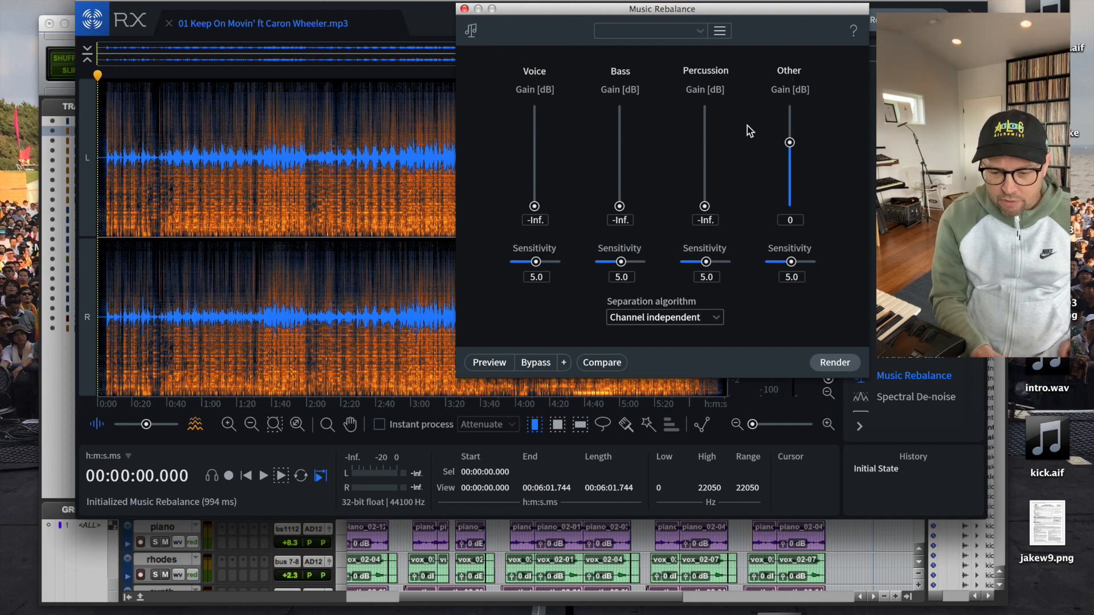
pyautogui.moveTo(733, 334)
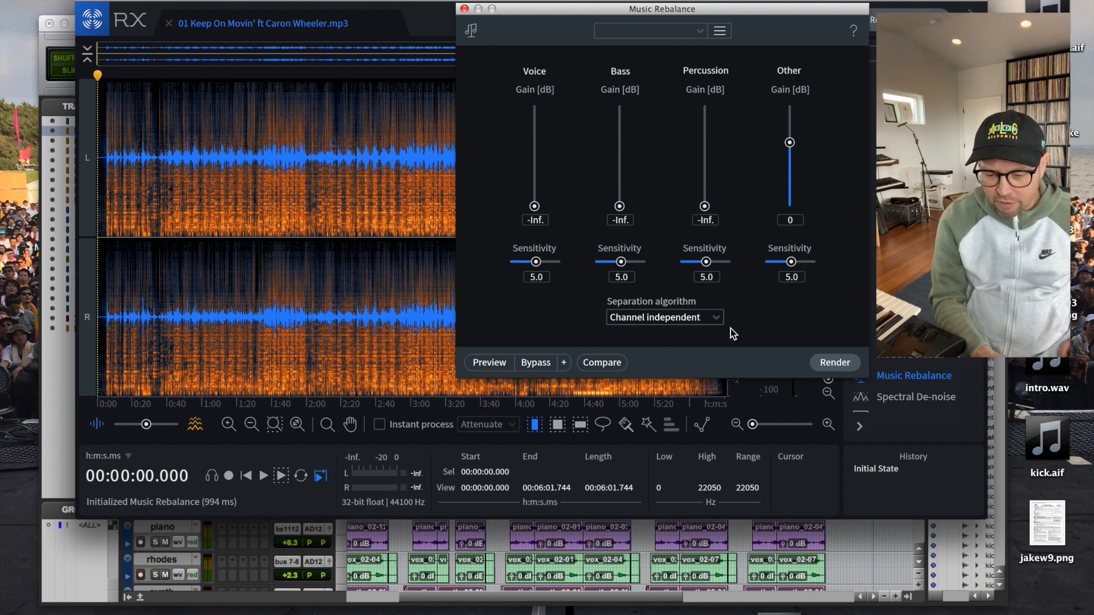
pyautogui.moveTo(733, 364)
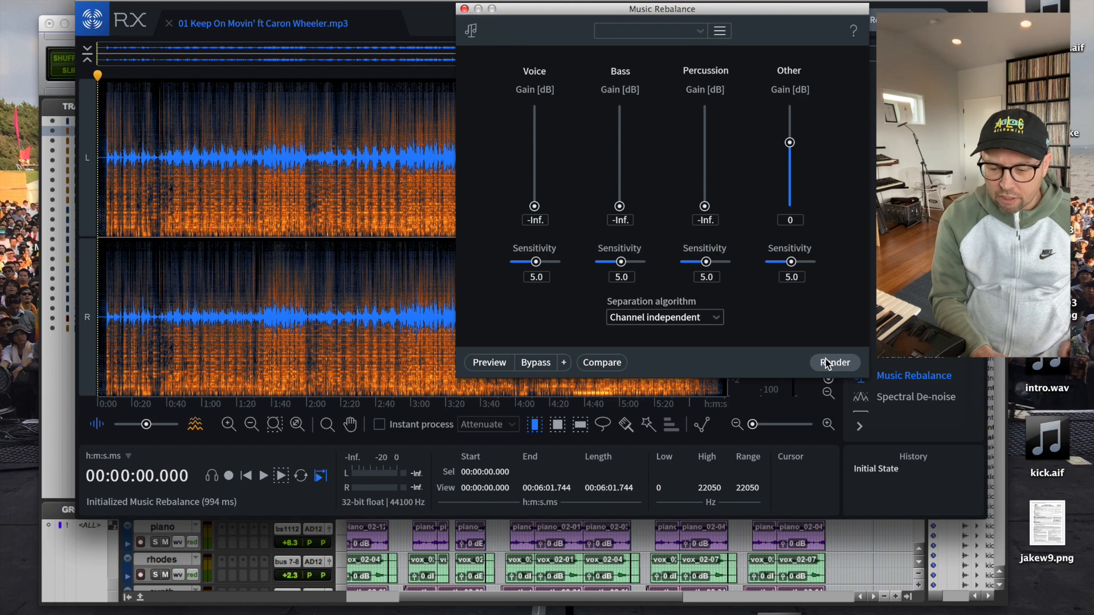
pyautogui.click(834, 363)
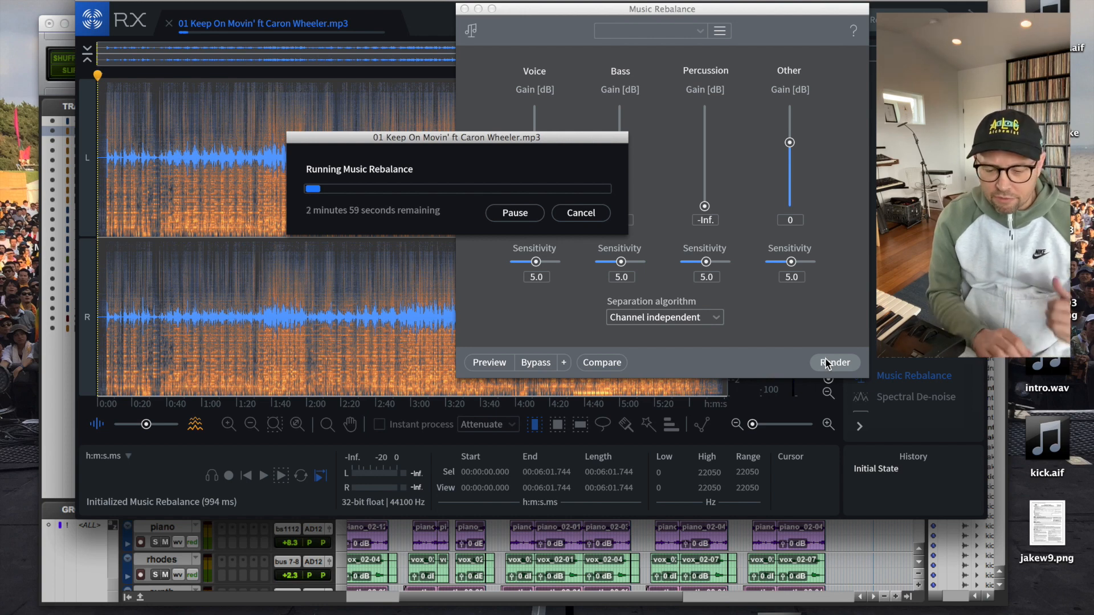
pyautogui.moveTo(411, 152)
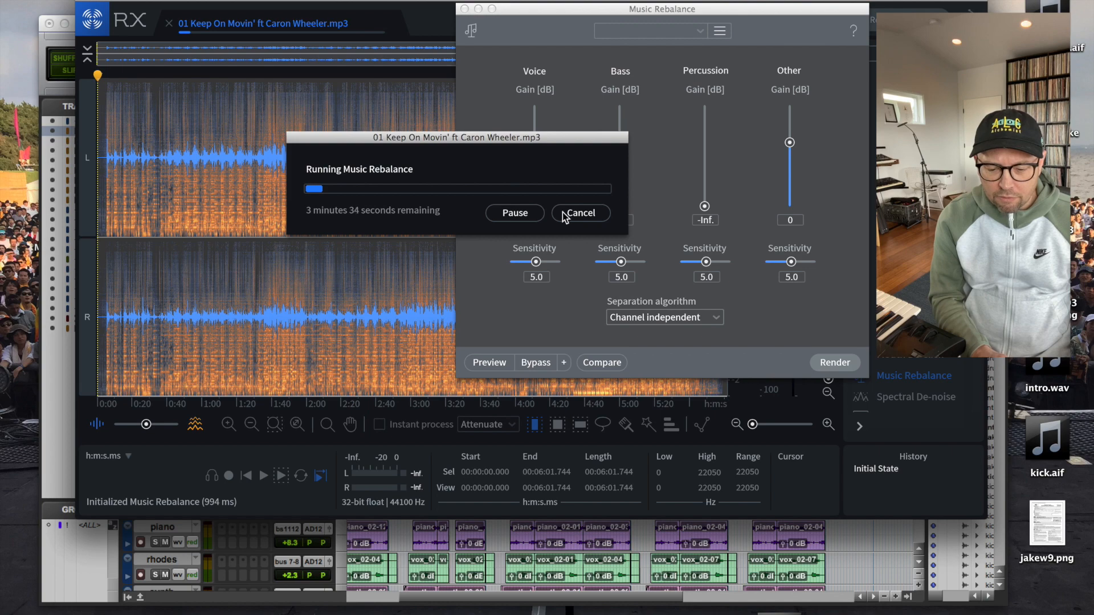
pyautogui.click(579, 213)
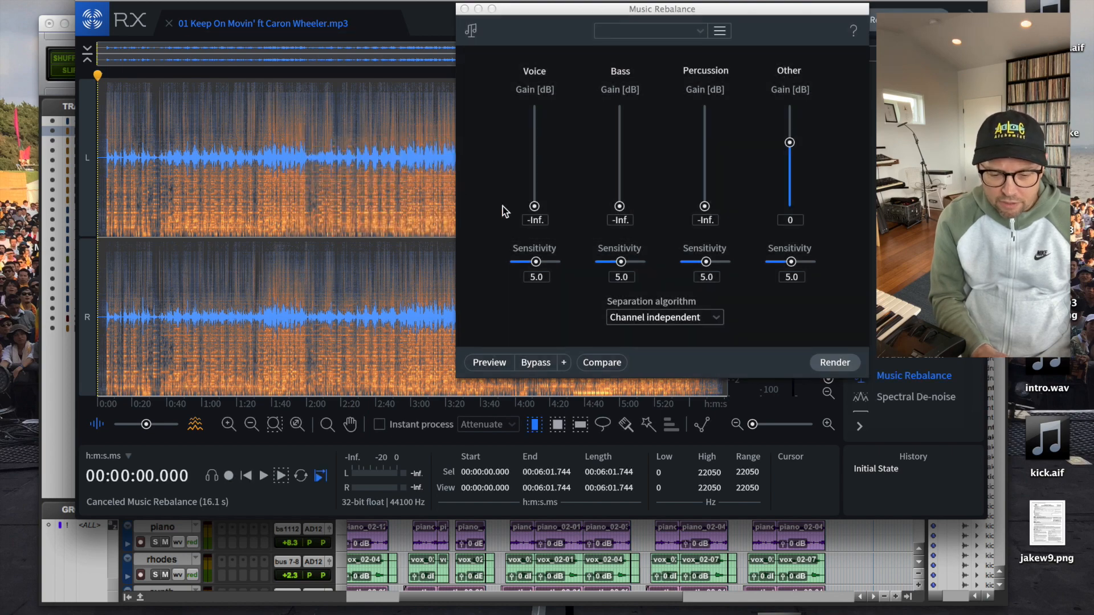
pyautogui.click(834, 362)
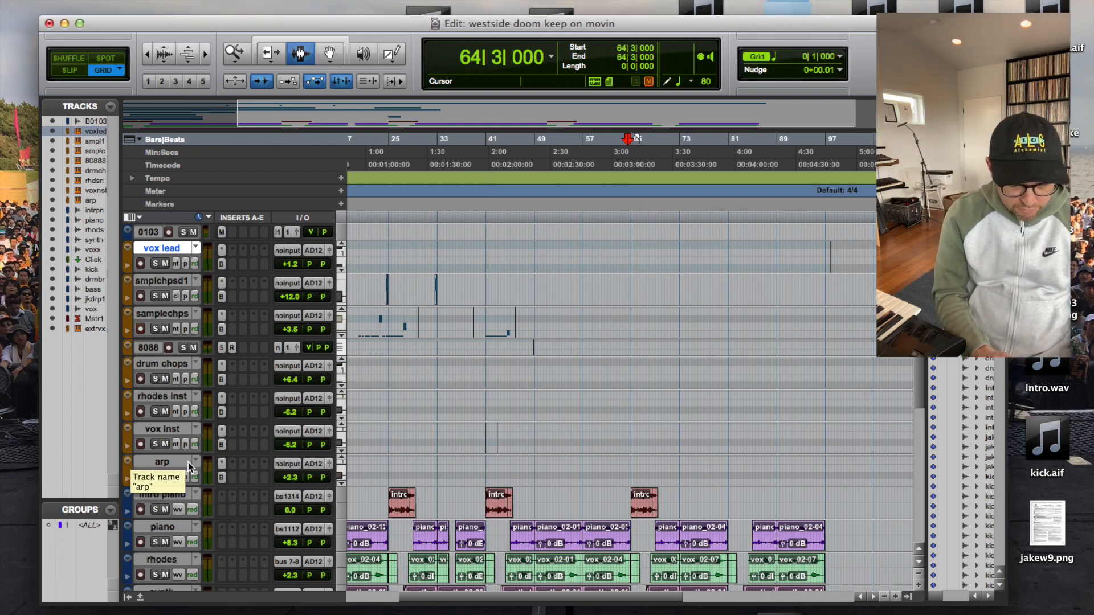
# - Scroll the session down to the sample chops track for the Serato Sample insert
pyautogui.scroll(-3)
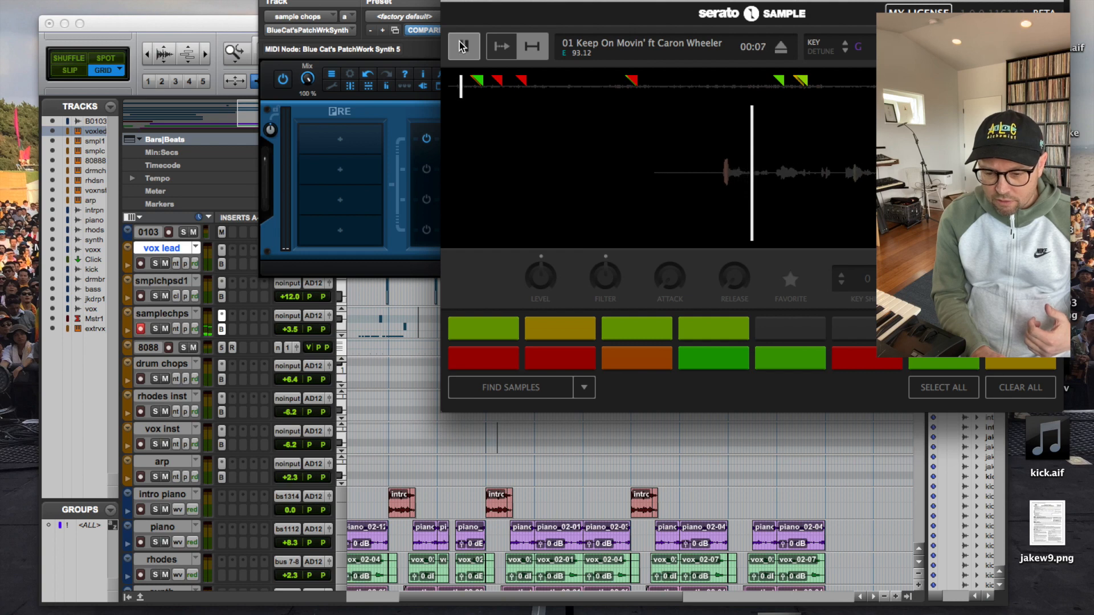
# - Play and stop the Keep On Movin' sample in Serato Sample to audition it
pyautogui.click(462, 45)
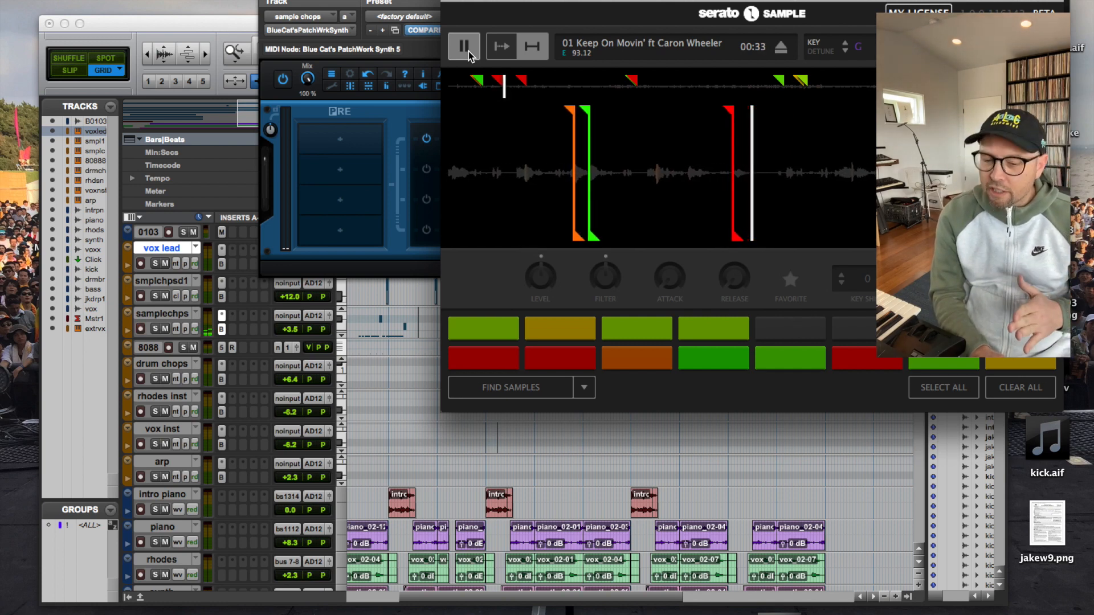
pyautogui.click(463, 46)
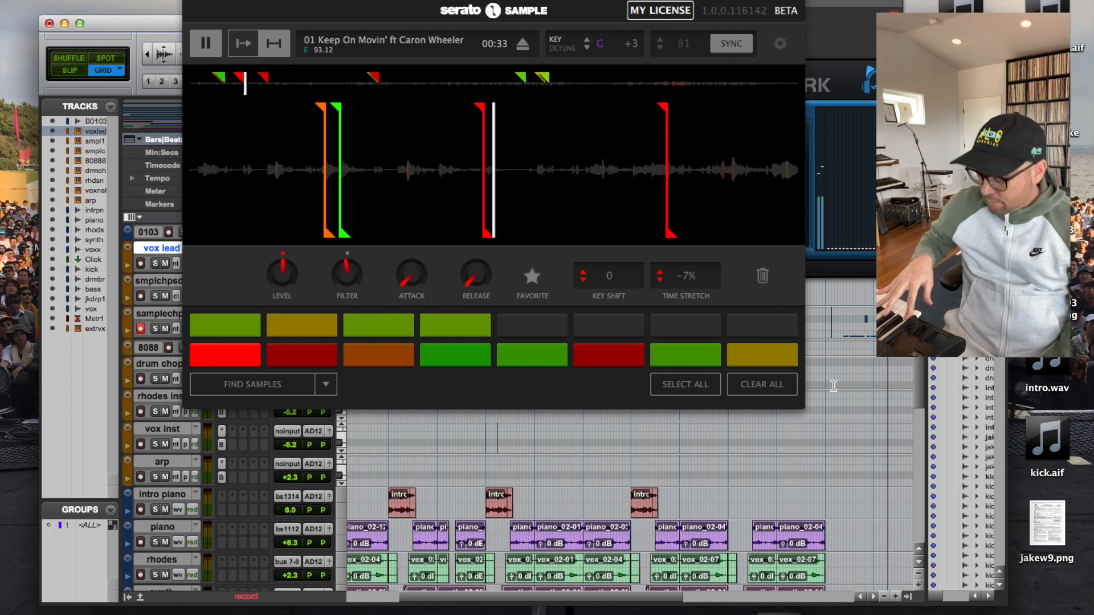
# - Switch Serato Sample to the drum chops track and eject the current sample
pyautogui.click(685, 354)
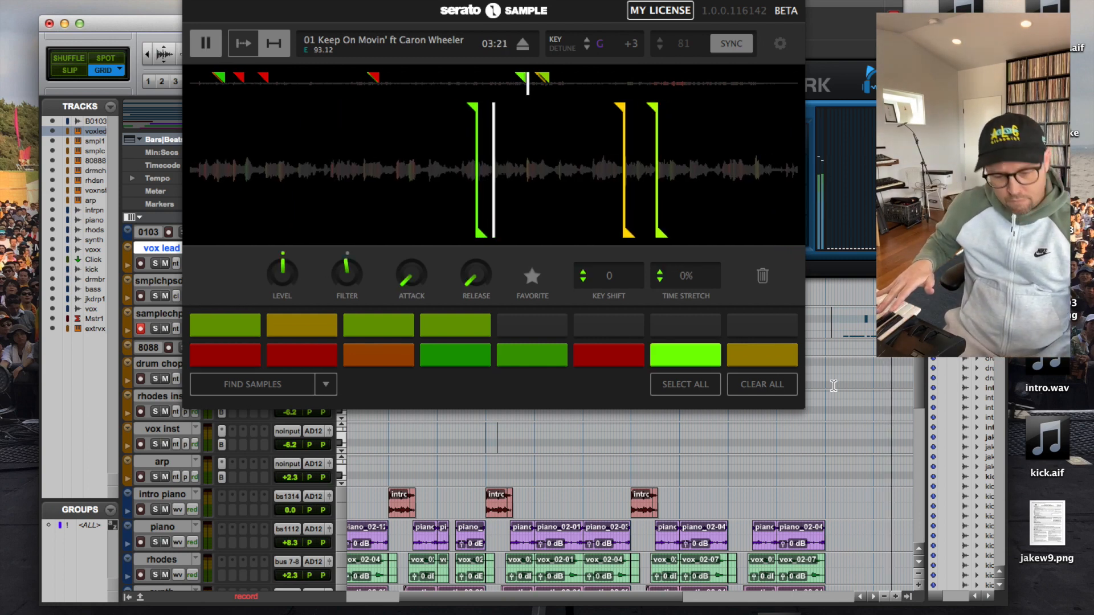
pyautogui.click(205, 43)
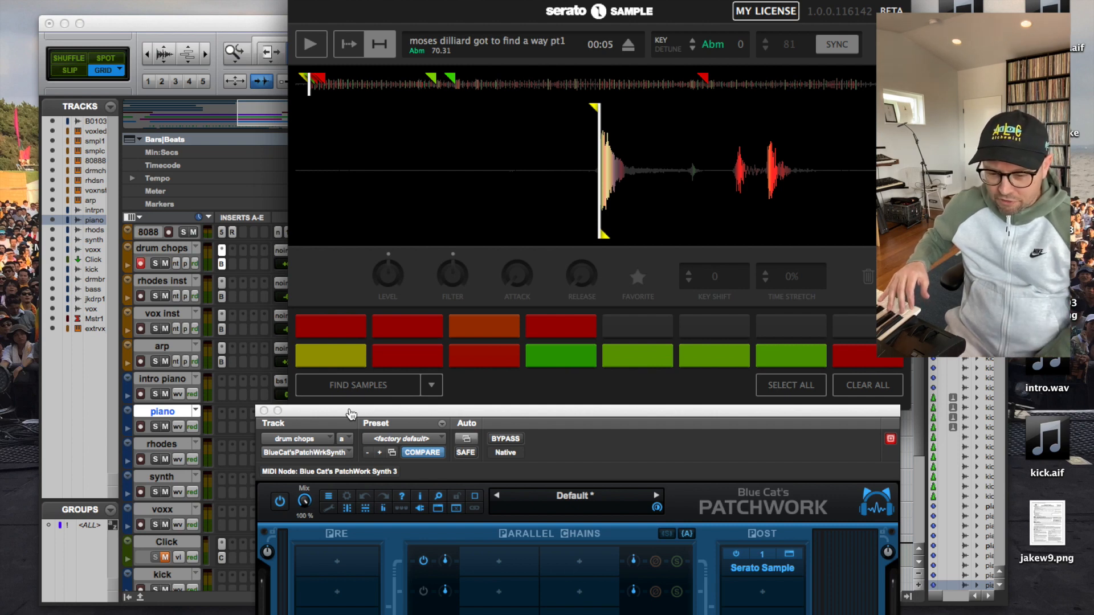
# - Audition the moses dilliard drum sample, set playback near bar 72 and arm drum chops for recording
pyautogui.click(310, 45)
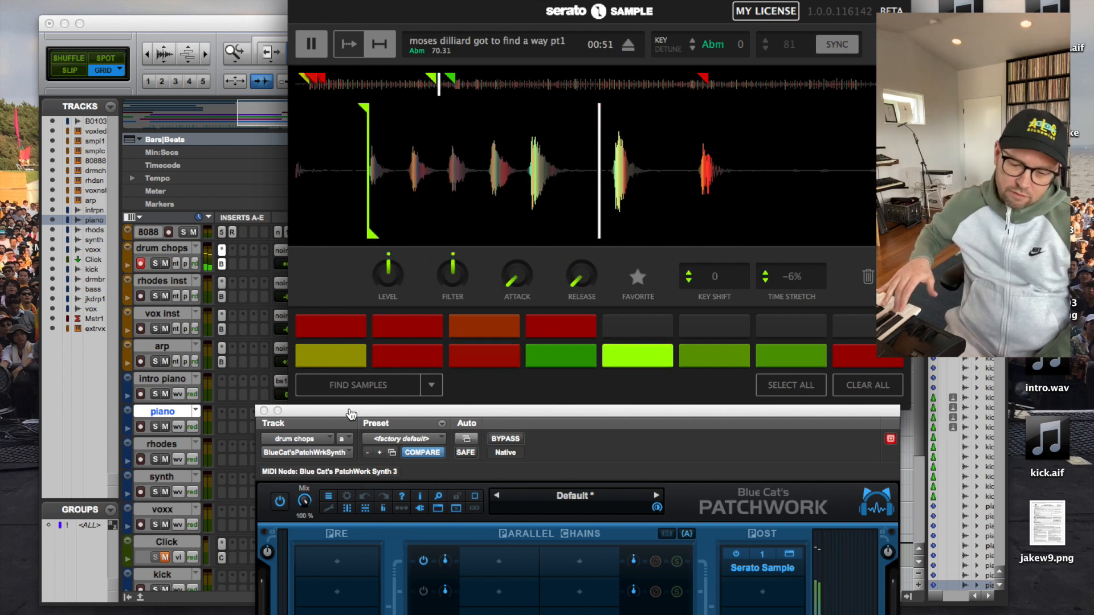
pyautogui.click(408, 356)
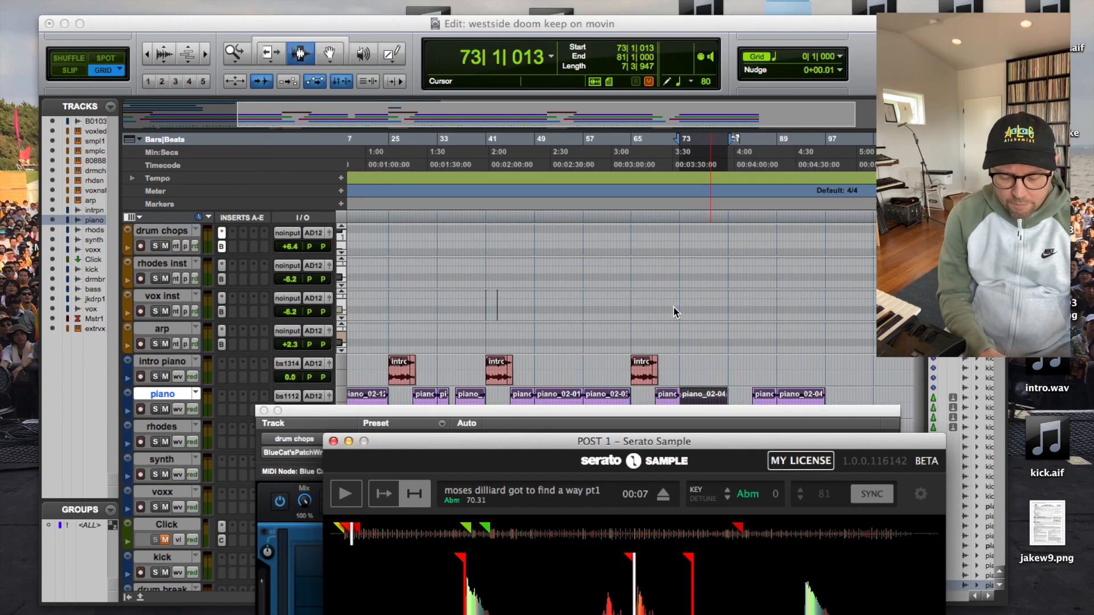
pyautogui.click(142, 246)
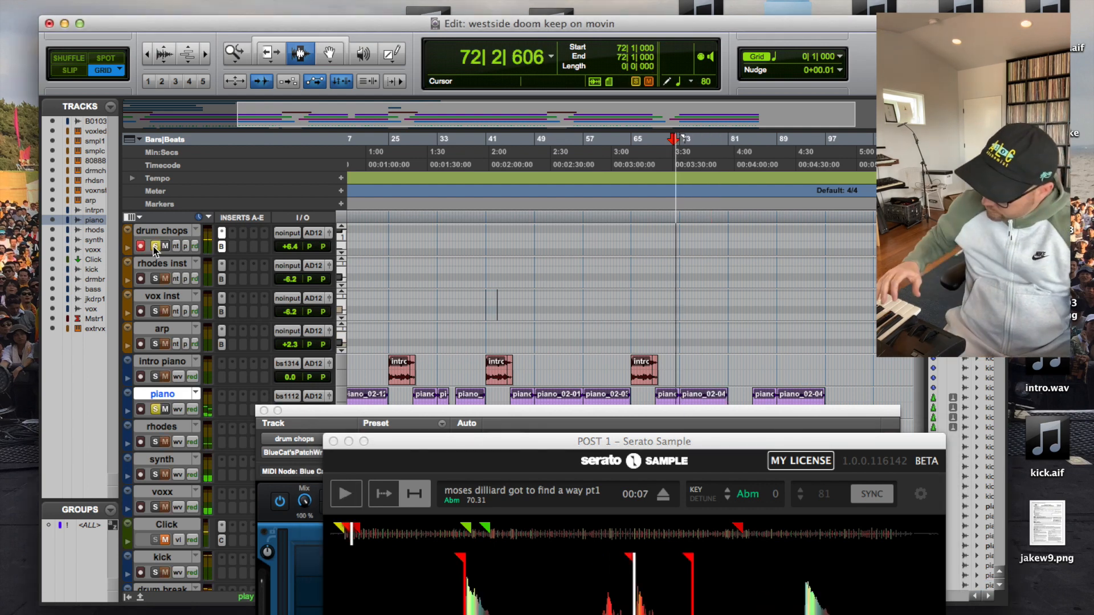
pyautogui.click(345, 493)
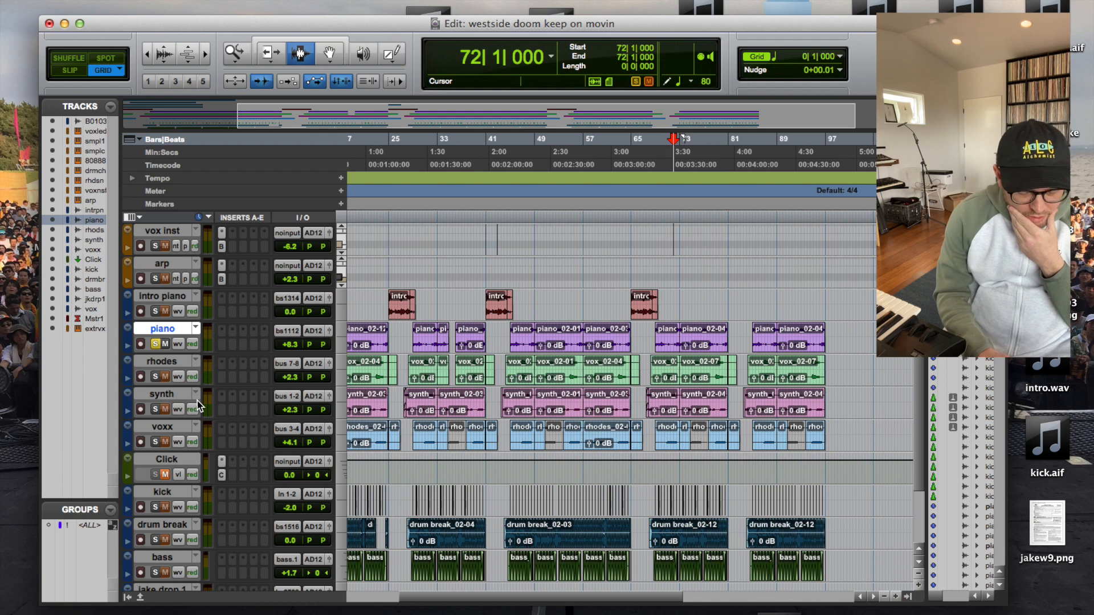
pyautogui.moveTo(147, 539)
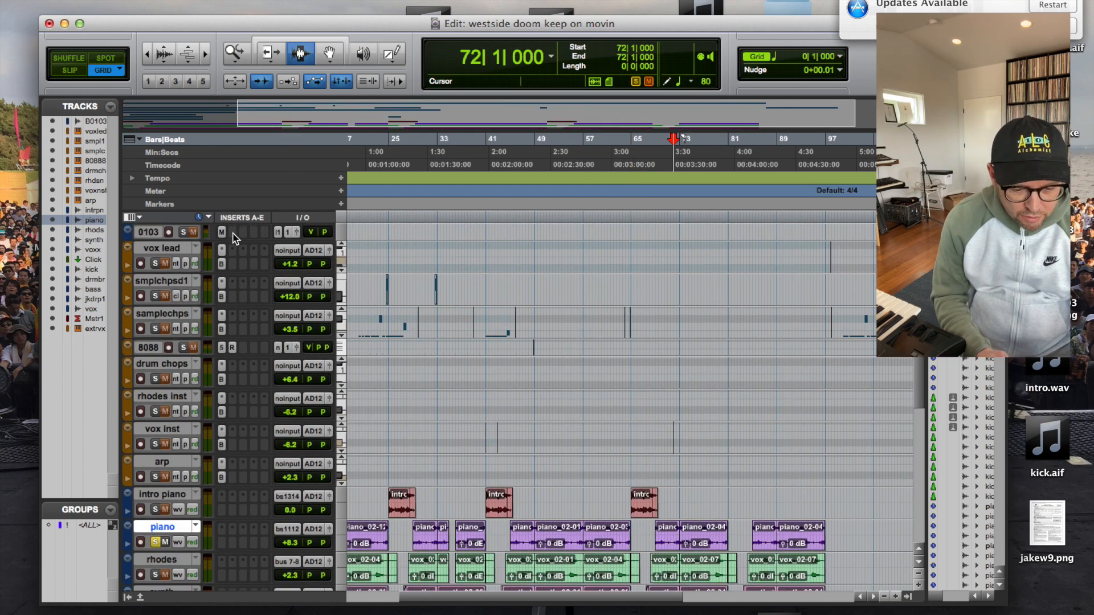
pyautogui.moveTo(223, 231)
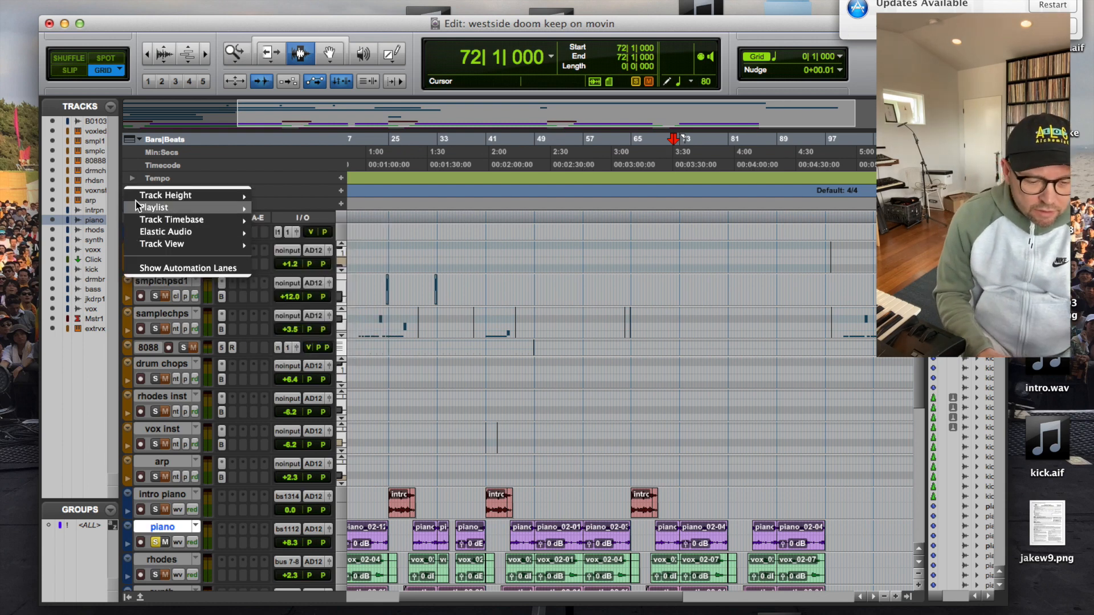
# - Bring up the bass track's options to insert Melodyne on Bass_01-03
pyautogui.click(599, 396)
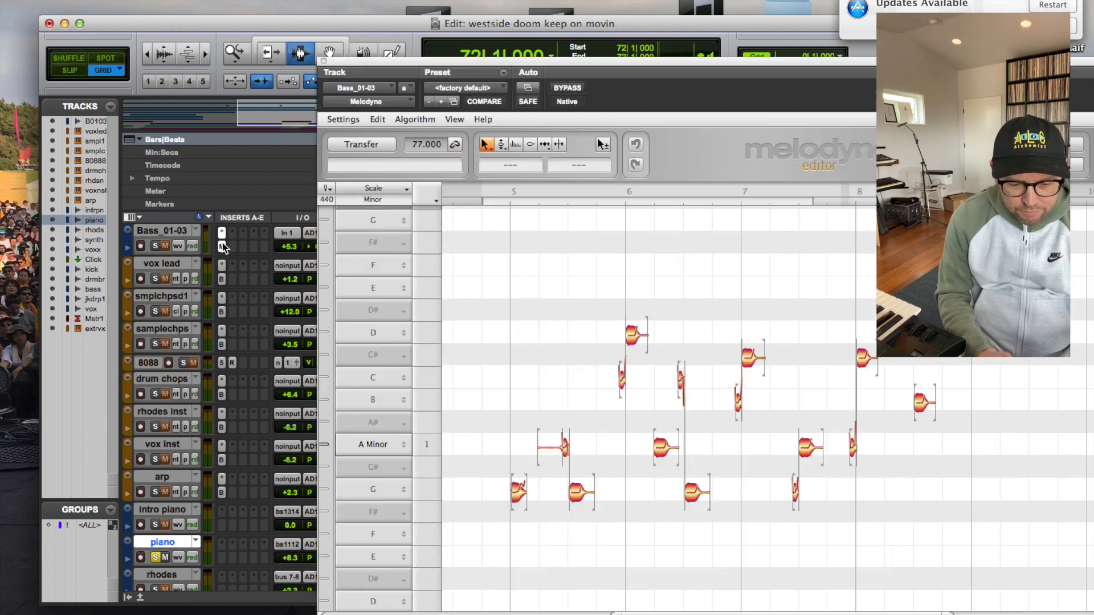
# - Solo the bass track and select the G and A notes in Melodyne
pyautogui.click(161, 246)
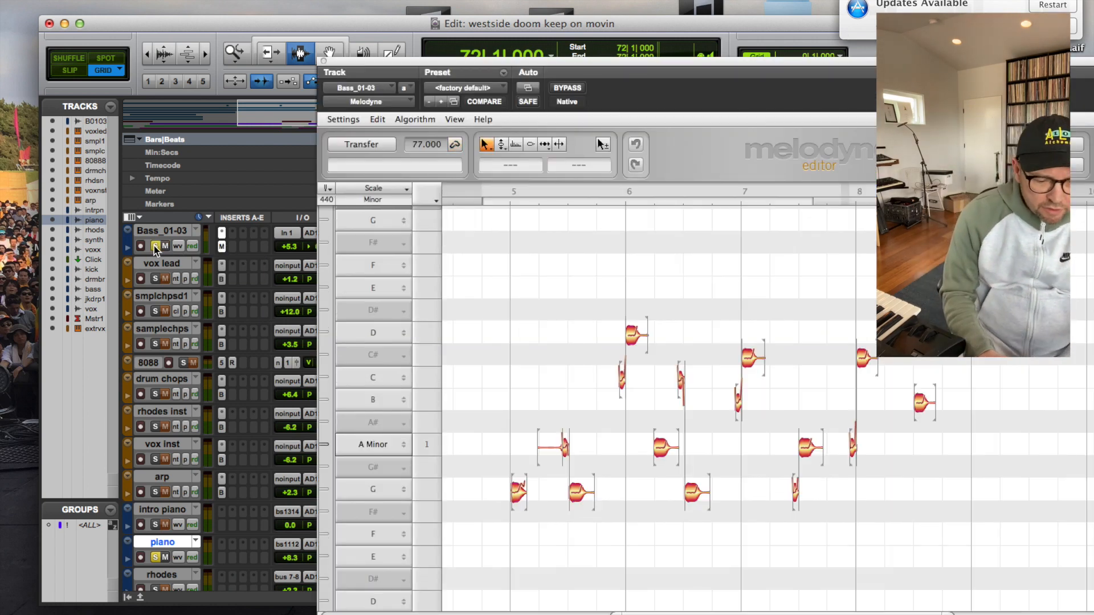
pyautogui.moveTo(526, 500)
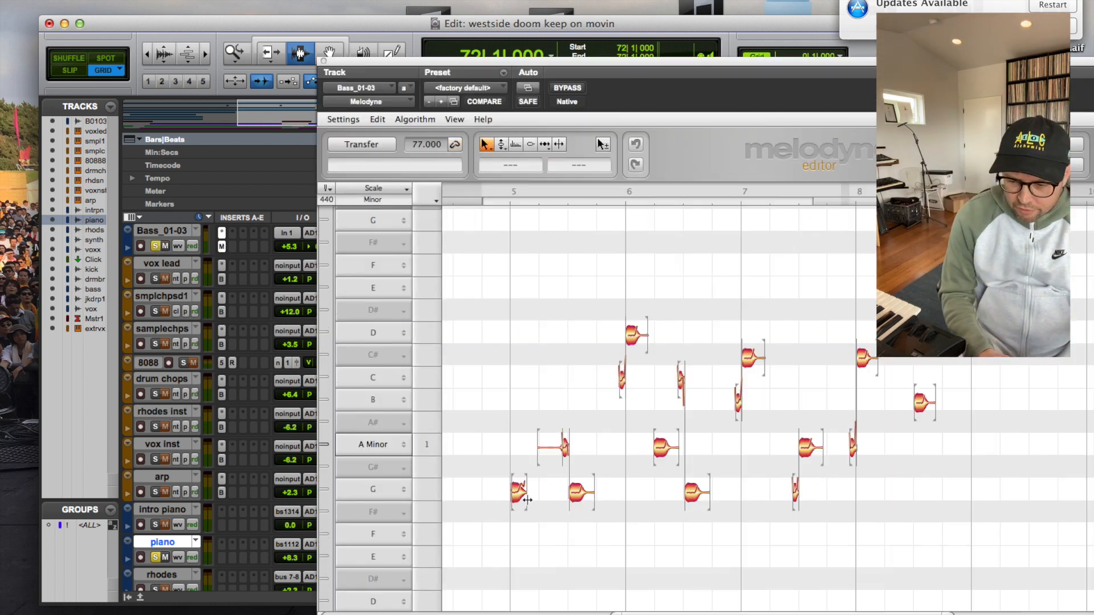
pyautogui.scroll(-3)
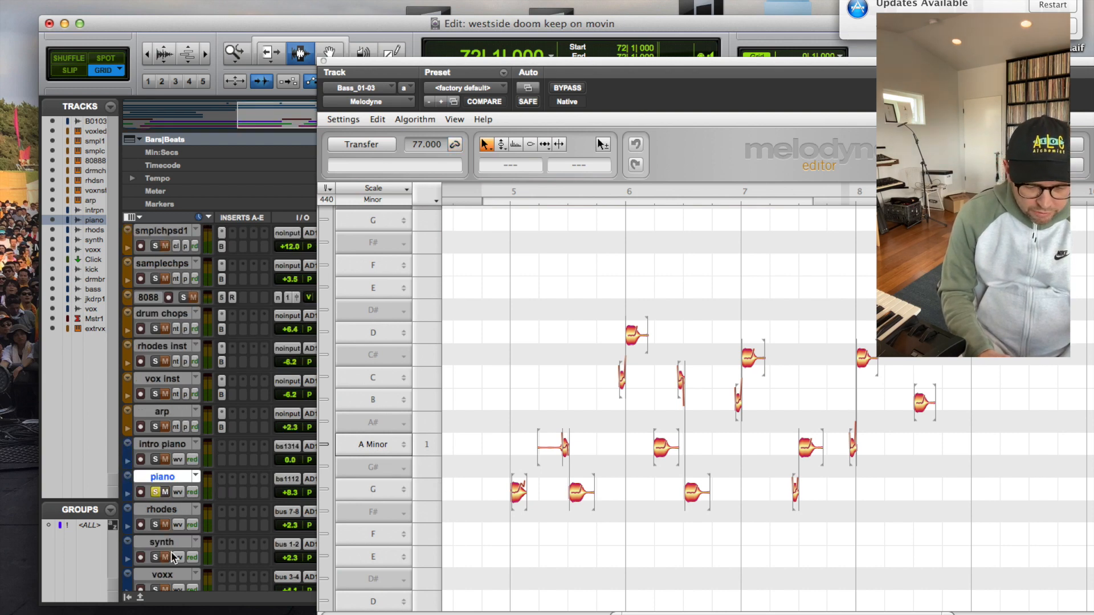
pyautogui.moveTo(165, 444)
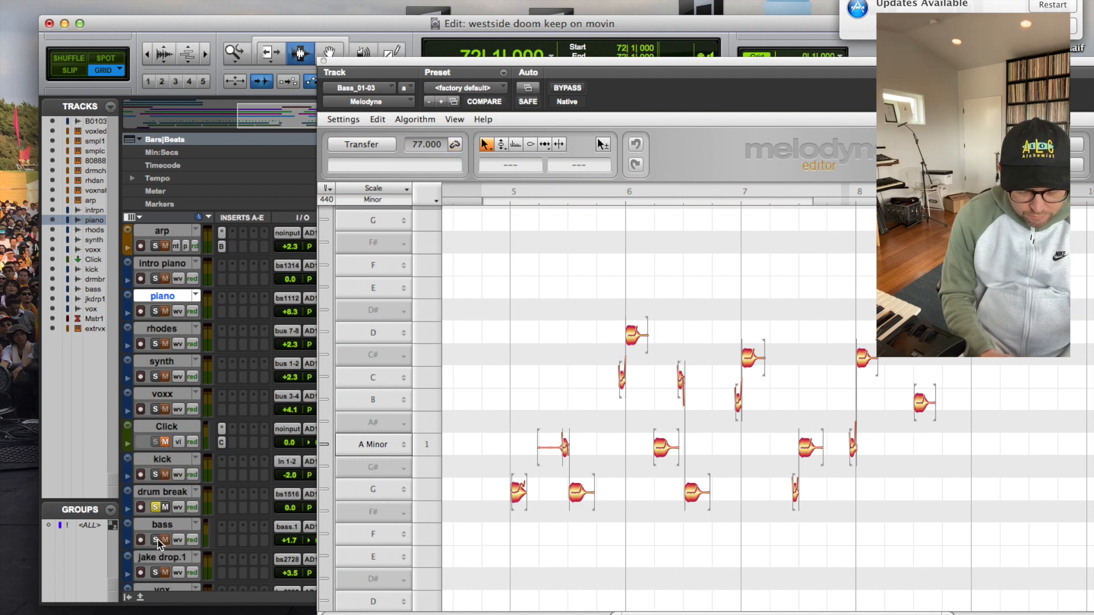
pyautogui.click(518, 492)
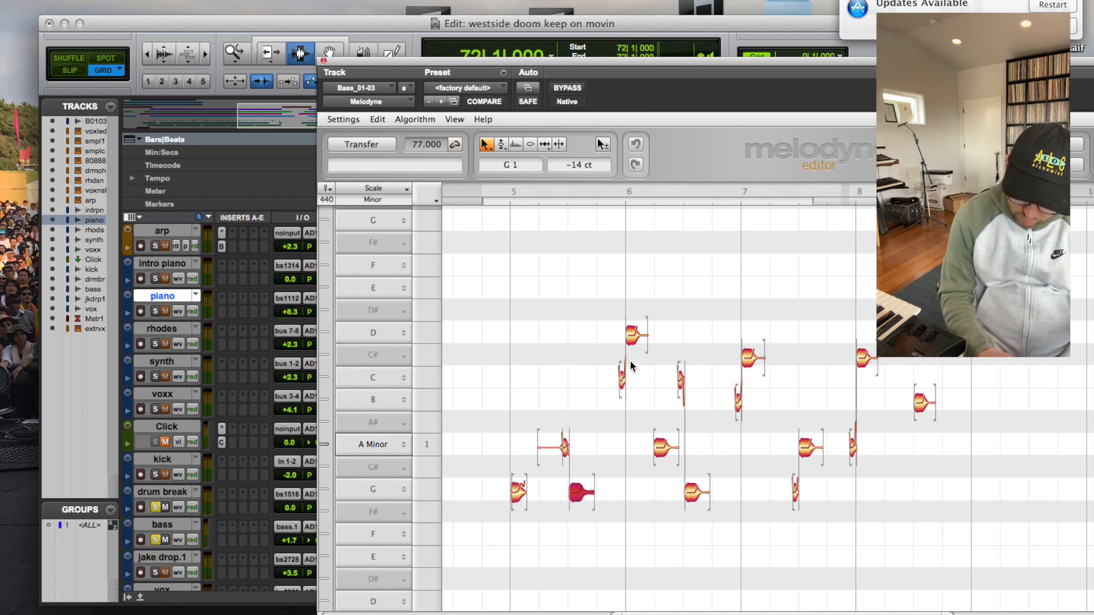
pyautogui.click(633, 333)
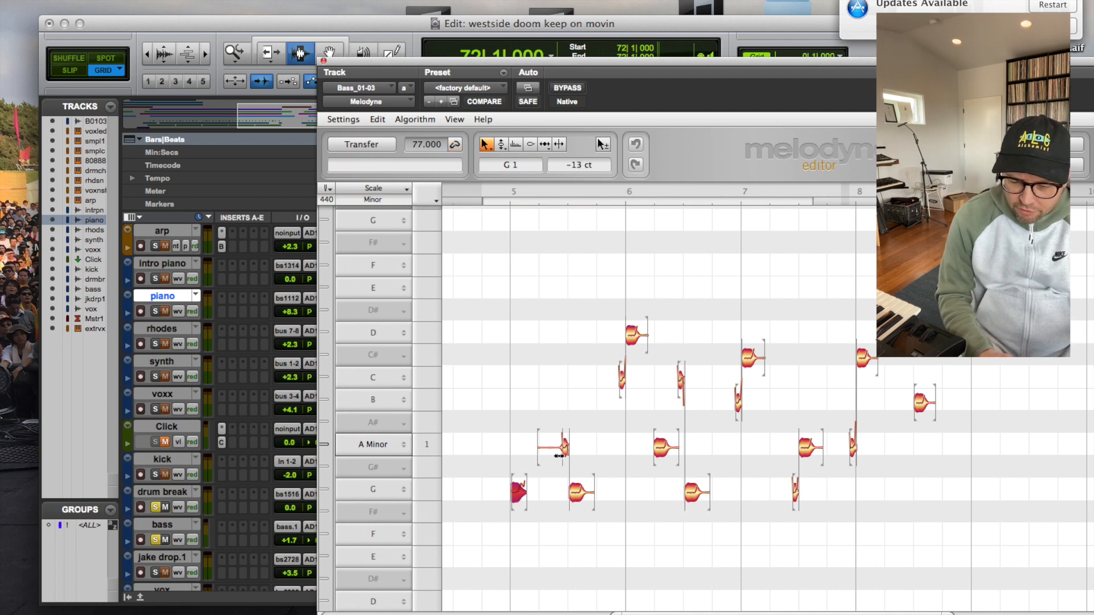
pyautogui.moveTo(555, 454); pyautogui.dragTo(564, 447)
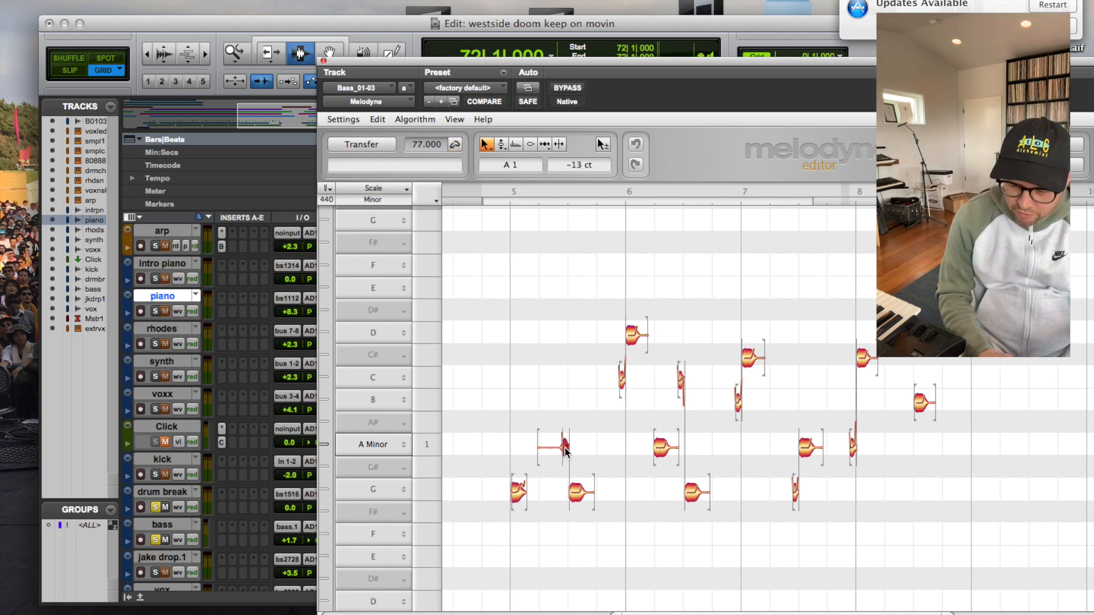
pyautogui.click(520, 492)
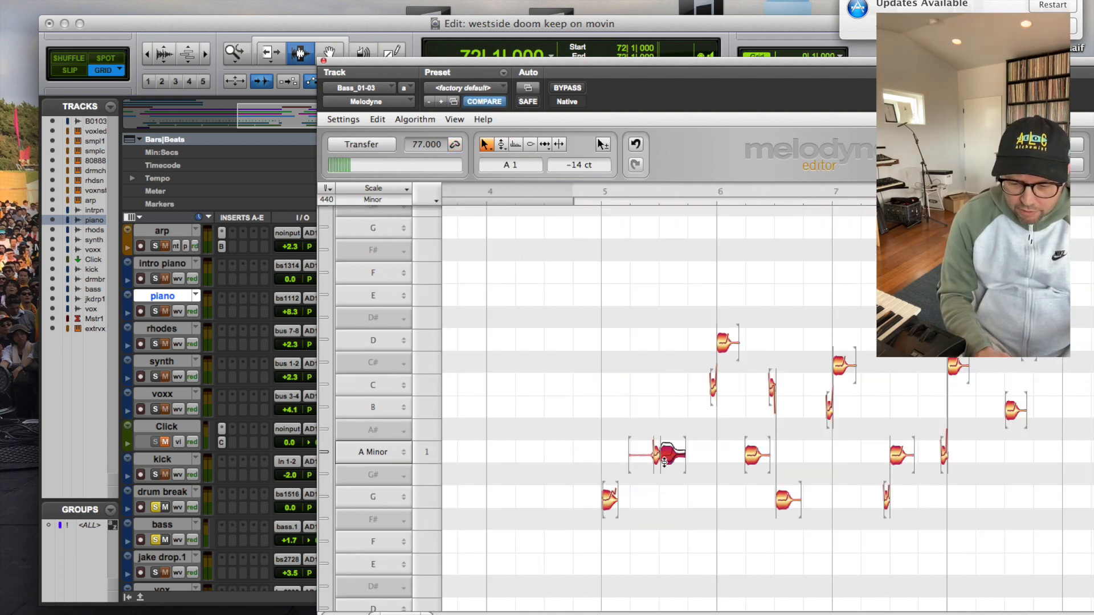
# - Drag the second G bass note up to A, then on to D
pyautogui.moveTo(663, 454); pyautogui.dragTo(670, 341)
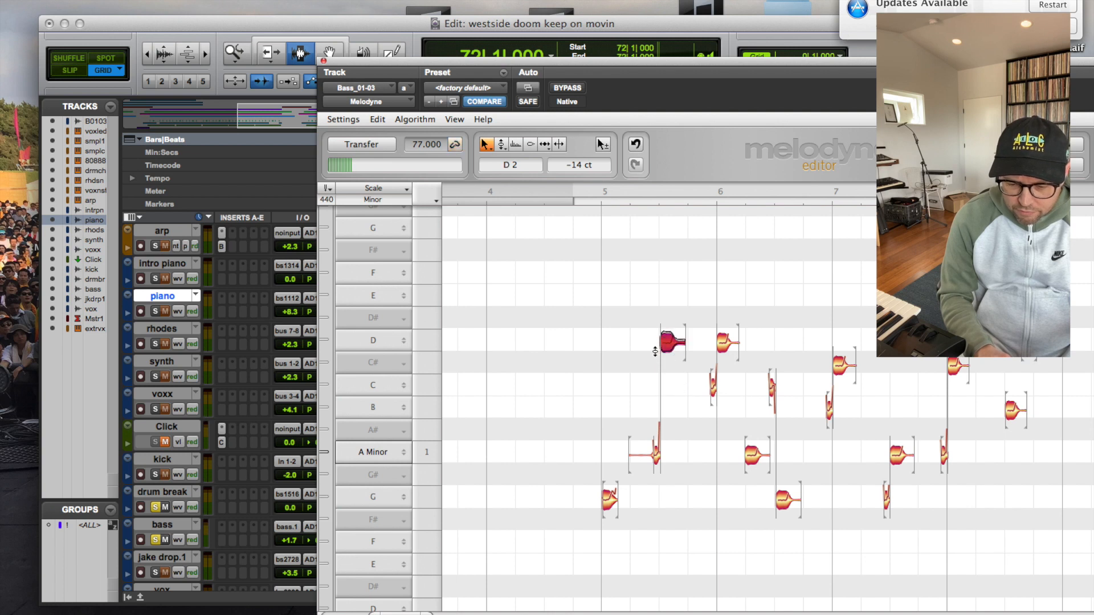
pyautogui.moveTo(671, 342); pyautogui.dragTo(671, 499)
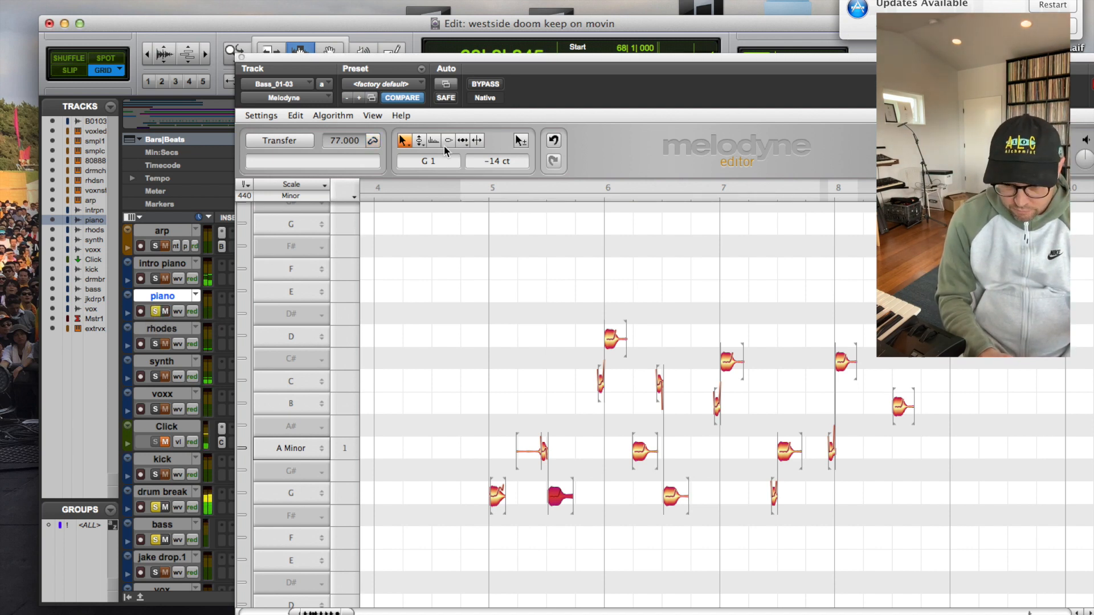
pyautogui.moveTo(303, 75)
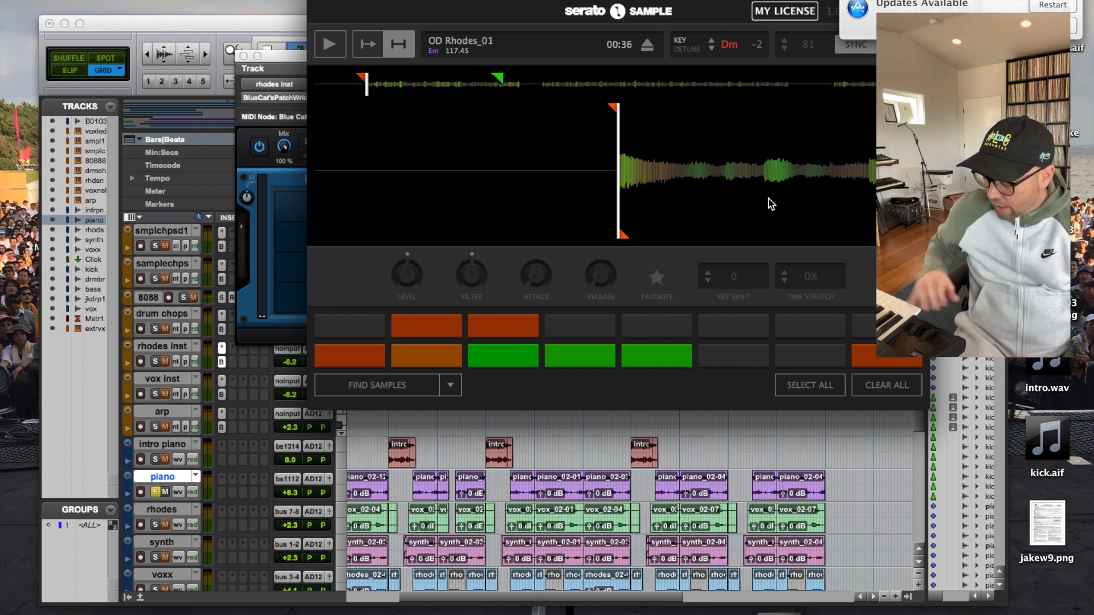
# - Audition the OD Rhodes_01 chops and arm the rhodes inst track for recording
pyautogui.click(330, 44)
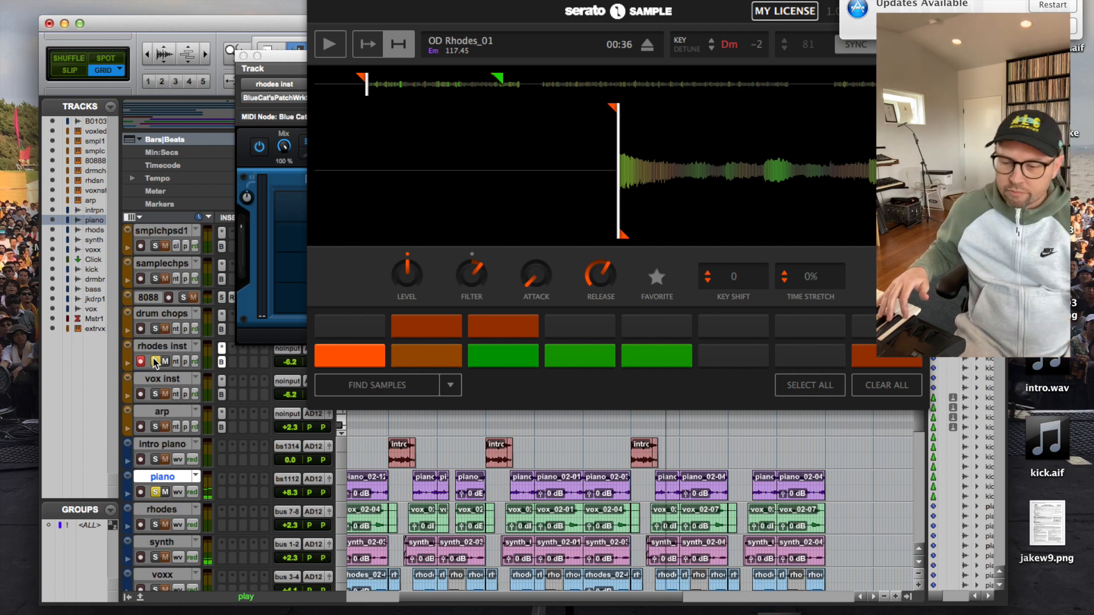
pyautogui.click(330, 43)
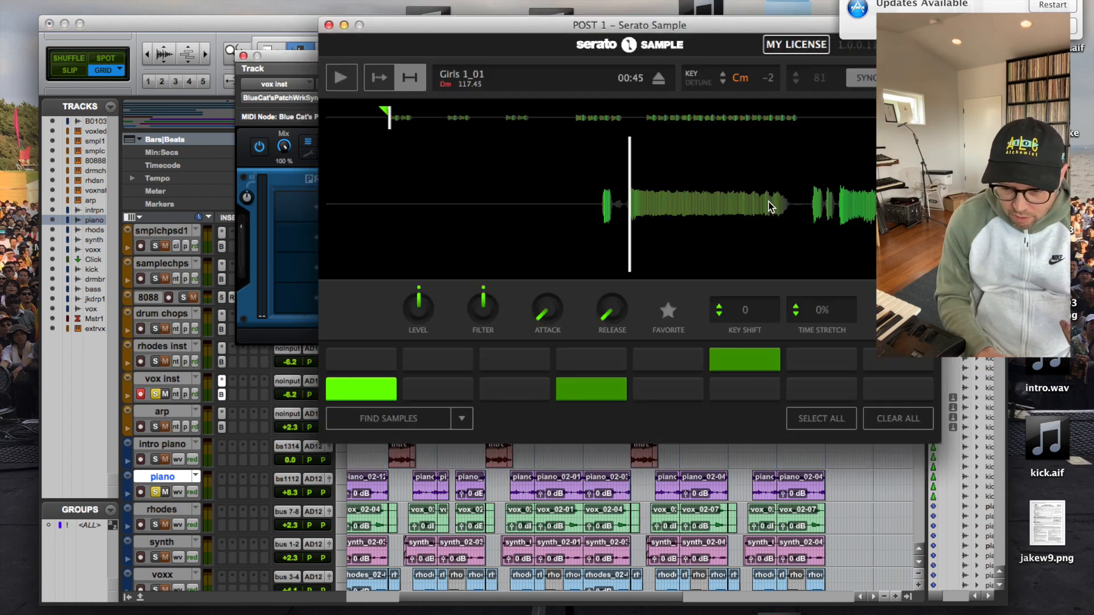
# - Play and stop the Giris 1_01 vocal sample a few times to audition it
pyautogui.click(341, 78)
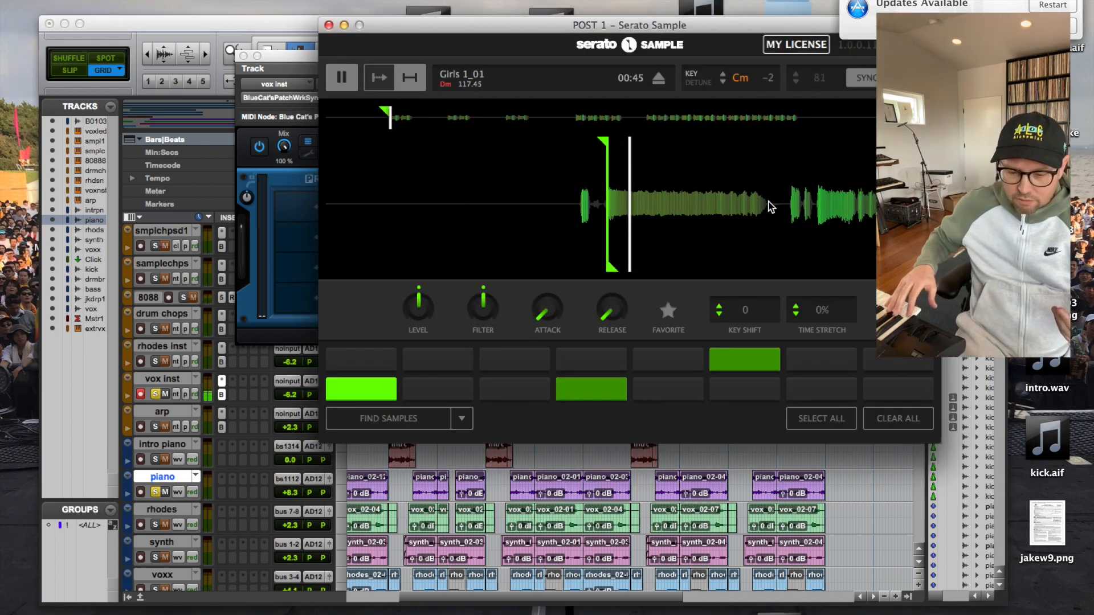
pyautogui.click(342, 78)
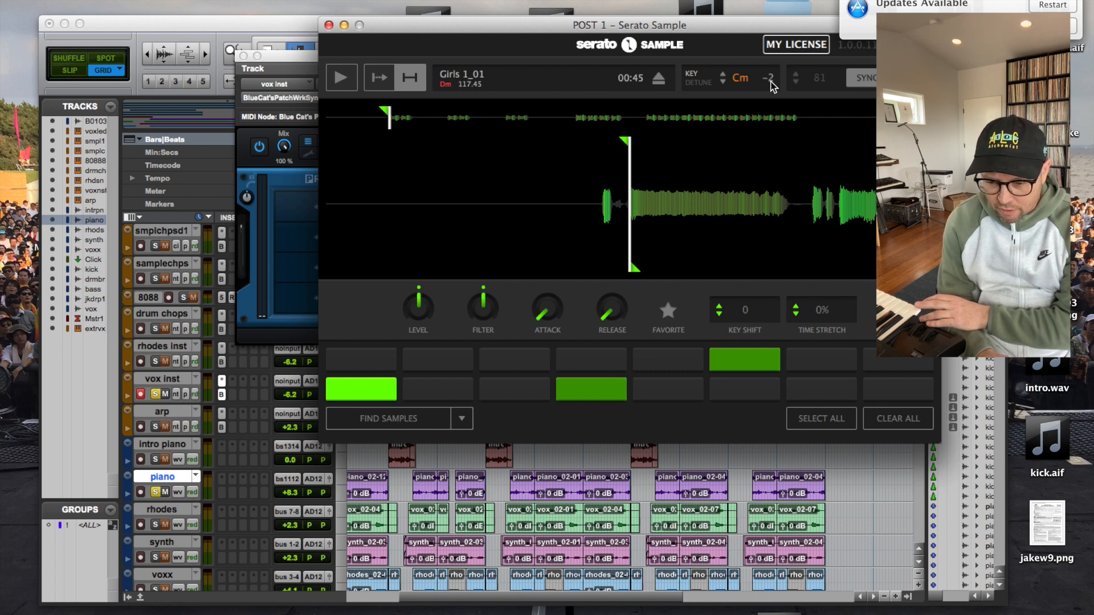
pyautogui.click(340, 78)
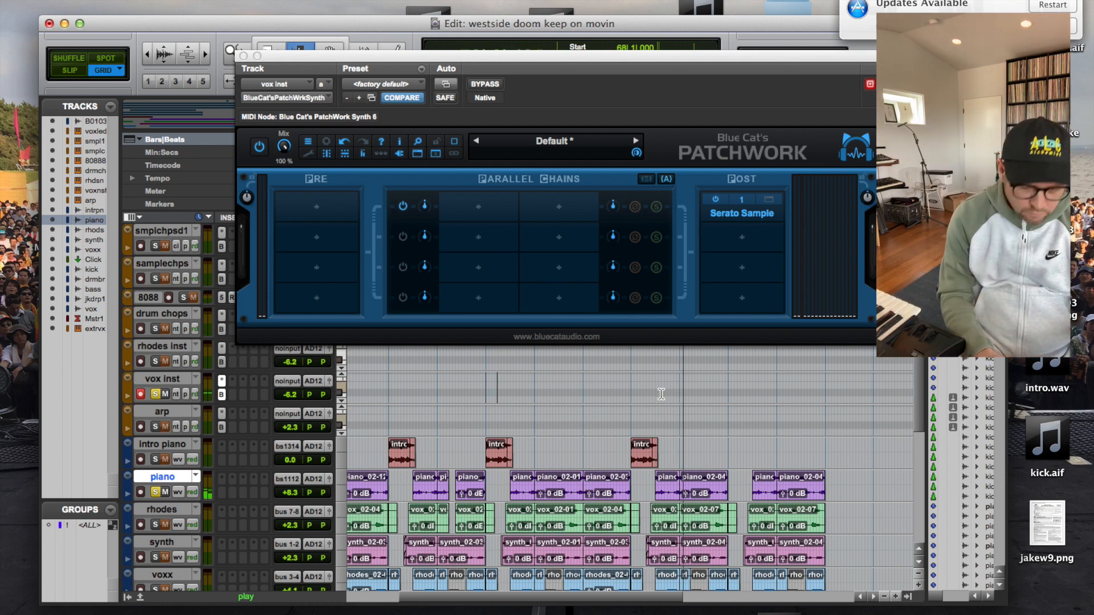
# - Switch the Patchwork insert window to the arp track's instance
pyautogui.click(143, 394)
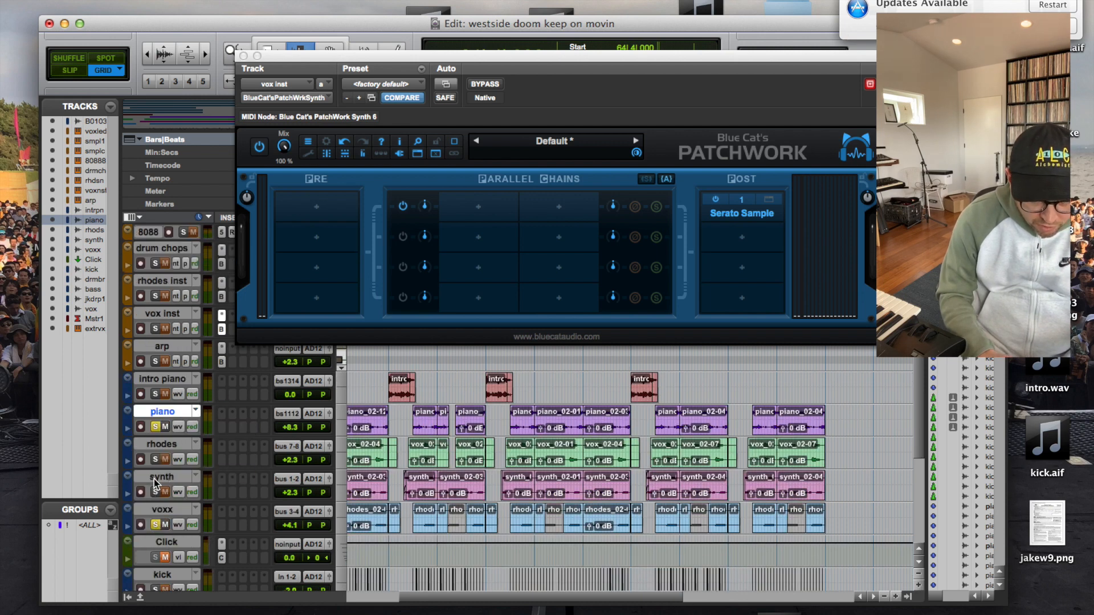
pyautogui.moveTo(233, 365)
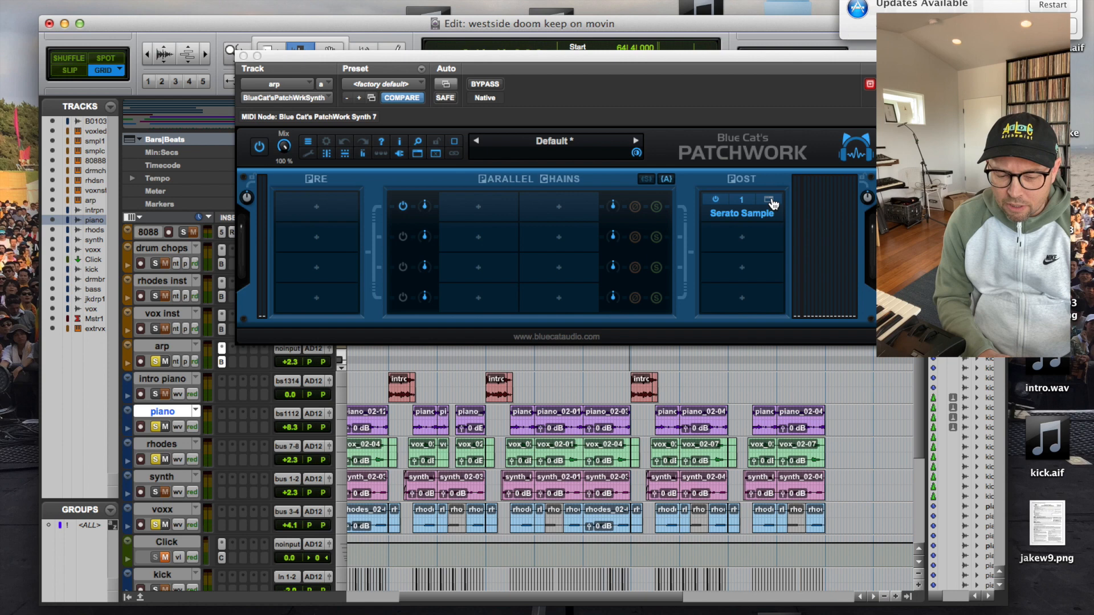
# - Show the arp track's Serato Sample with the Synth1_01 chops, audition them and stop the preview
pyautogui.click(742, 213)
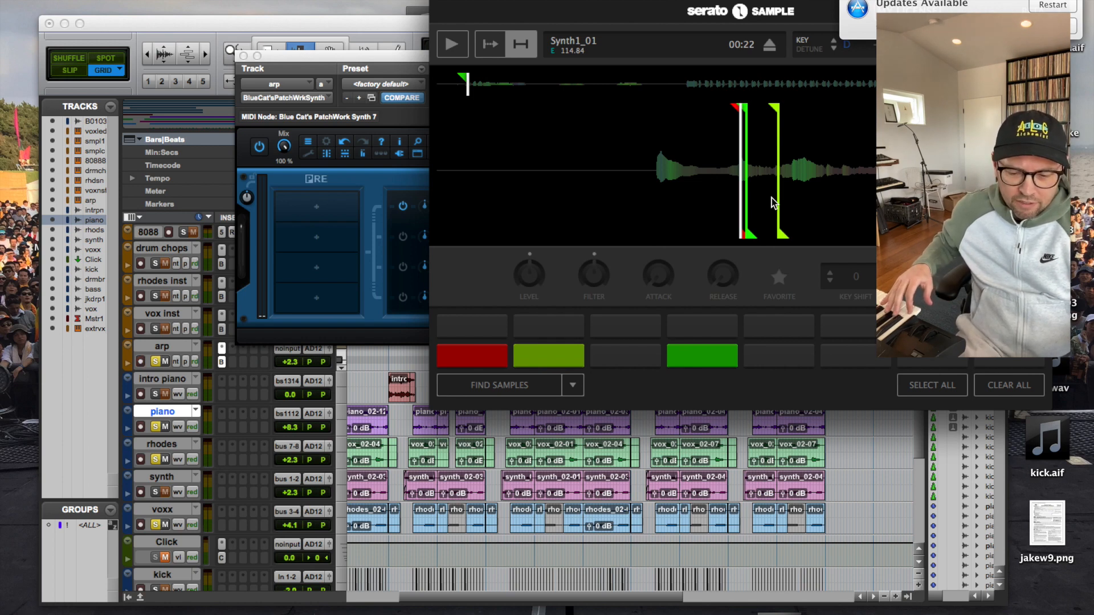
pyautogui.click(451, 45)
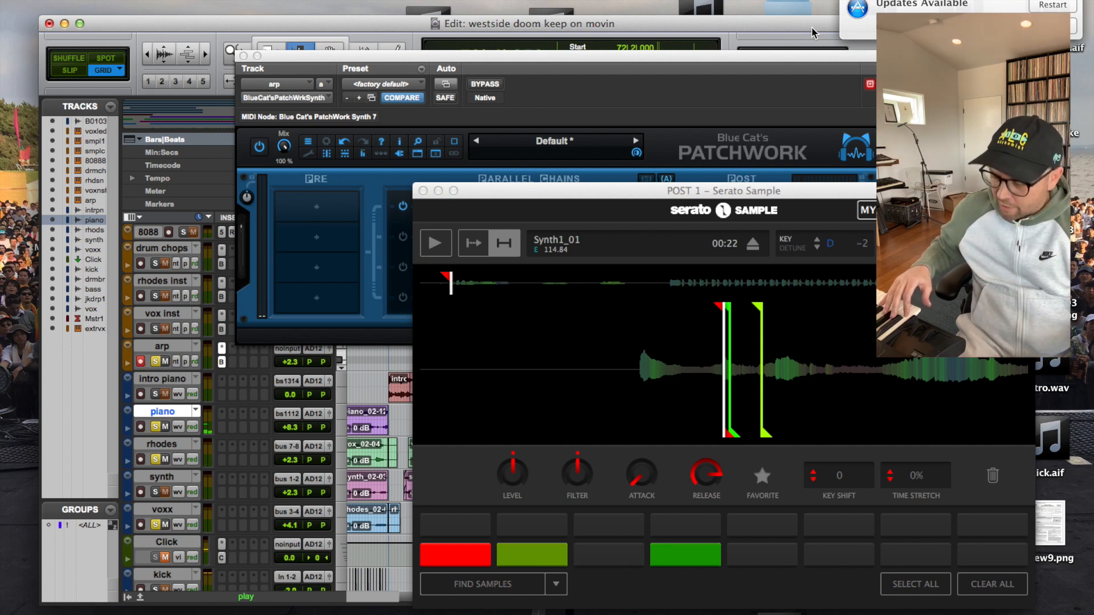
pyautogui.click(434, 243)
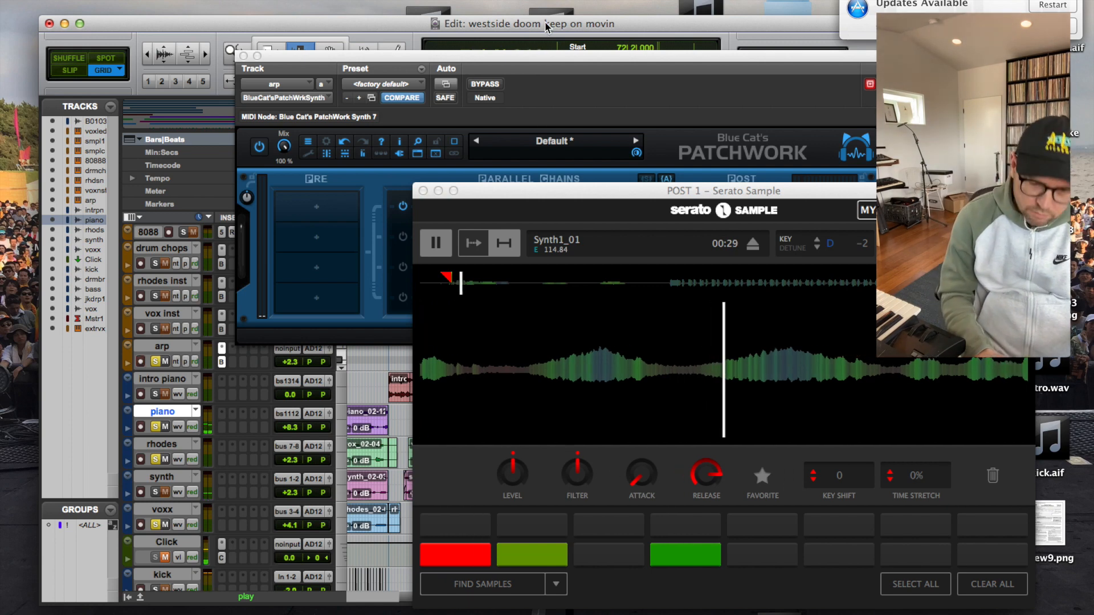
pyautogui.click(434, 243)
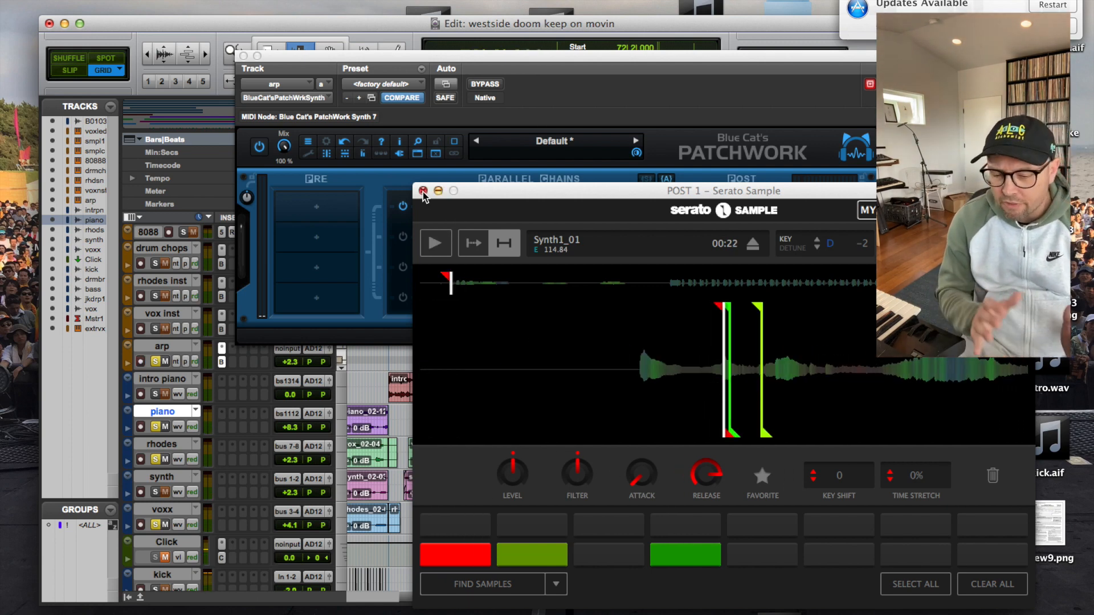
# - Close the arp sampler and Patchwork windows and scroll down to the lower tracks
pyautogui.click(423, 190)
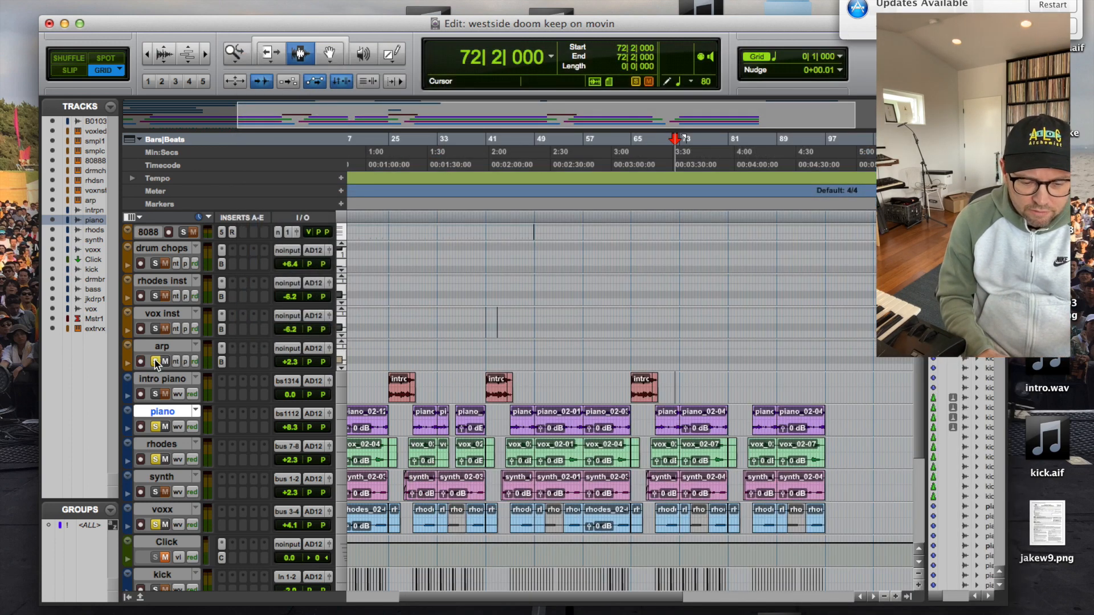
pyautogui.moveTo(159, 361)
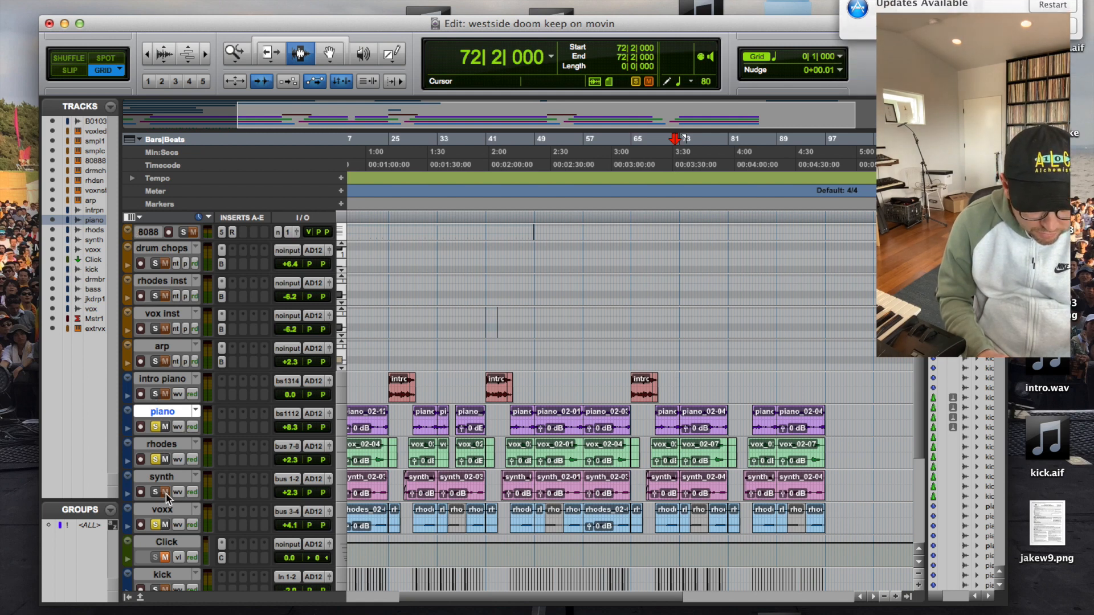
pyautogui.scroll(-3)
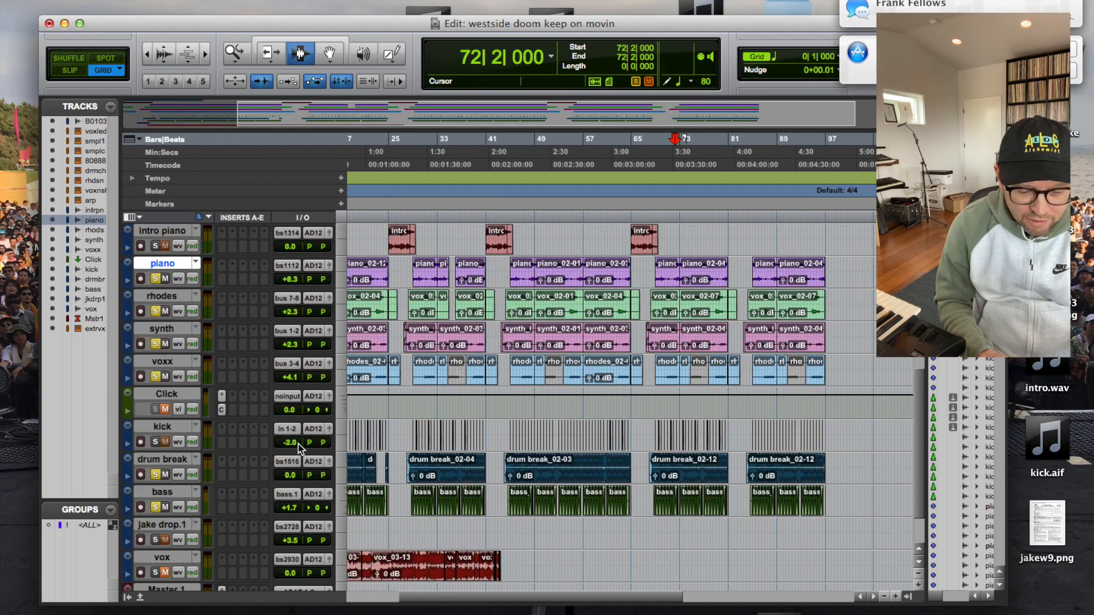
# - Zoom in horizontally around bar 73 with the top tracks in view
pyautogui.click(648, 427)
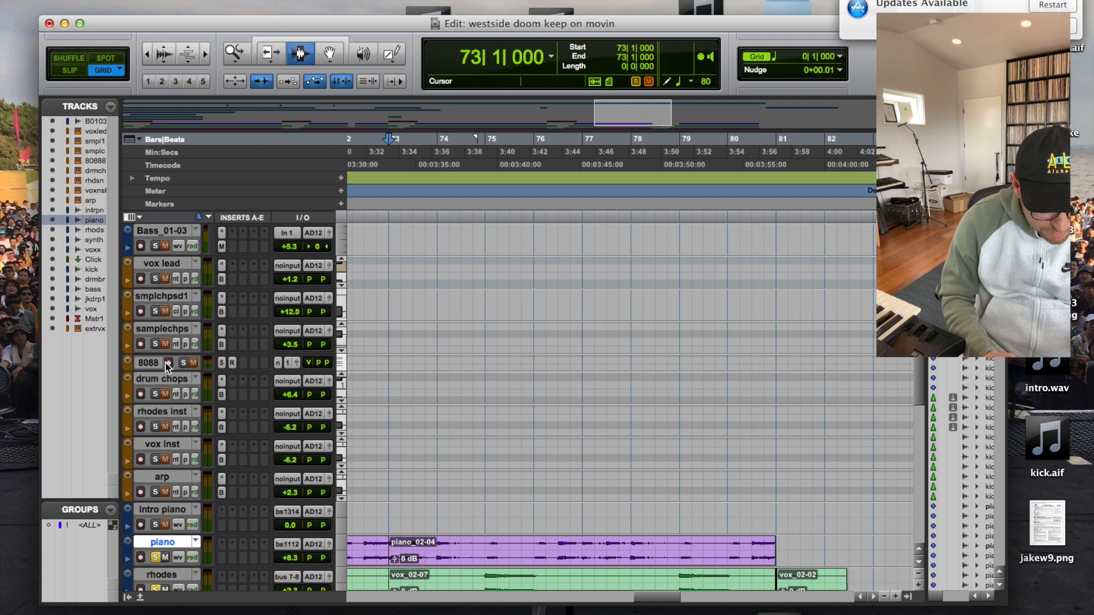
# - Check the BB-808 (Alien) Kontakt patch on the 8088 track and close Kontakt
pyautogui.click(167, 362)
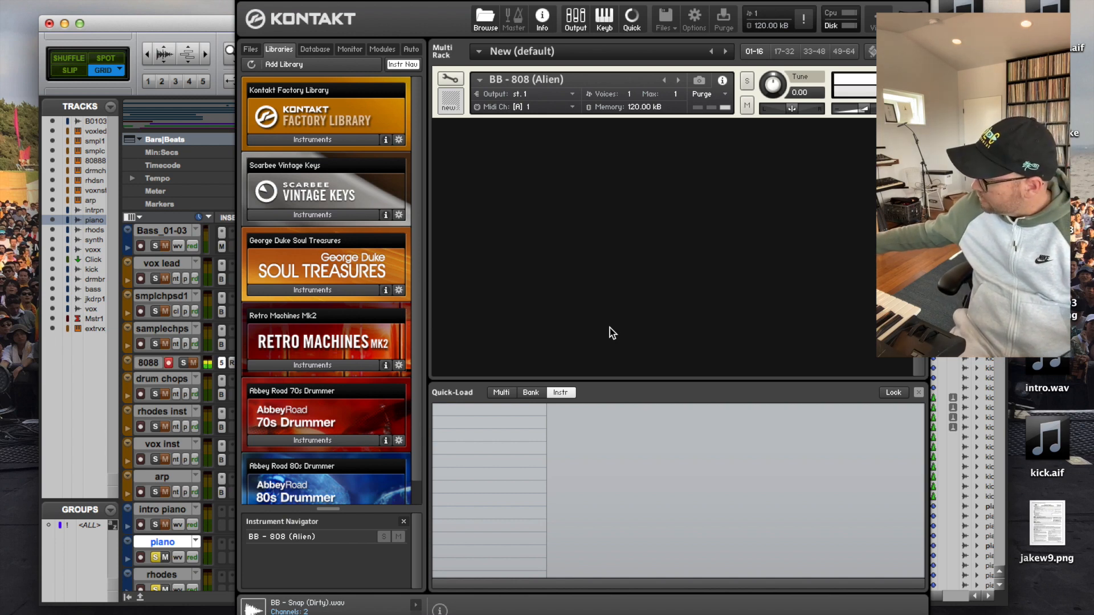
pyautogui.click(176, 364)
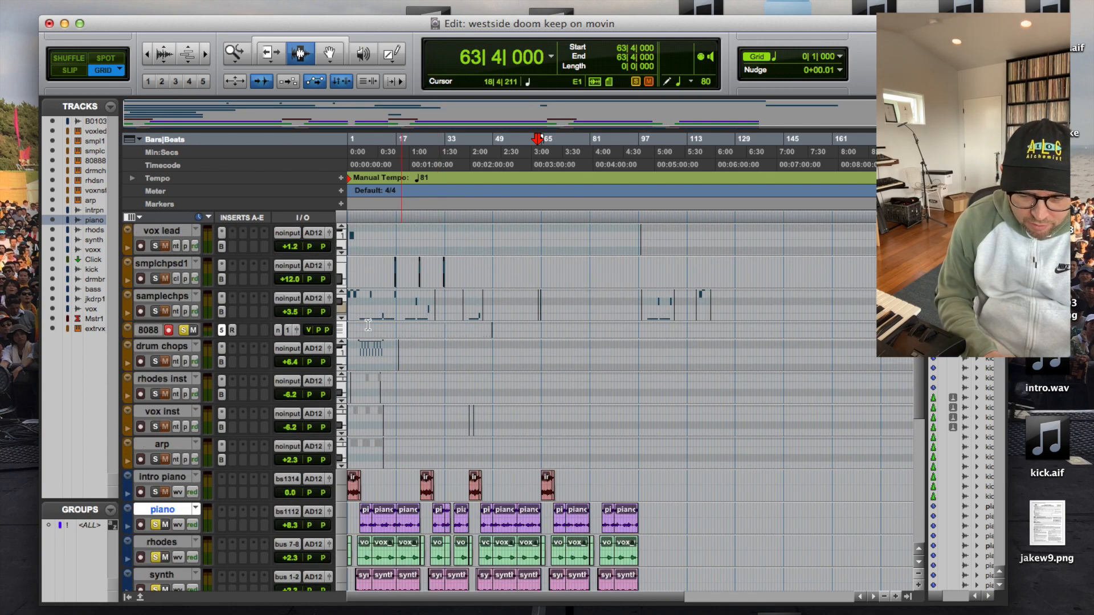
# - Zoom in so the opening bars 1–11 fill the Edit window
pyautogui.click(192, 330)
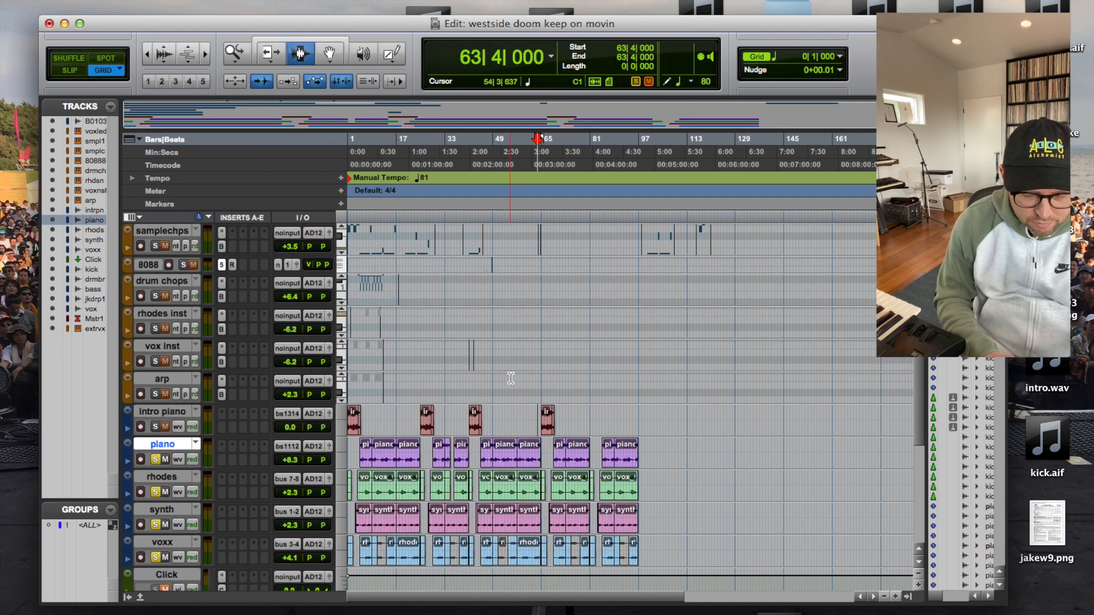
pyautogui.scroll(-3)
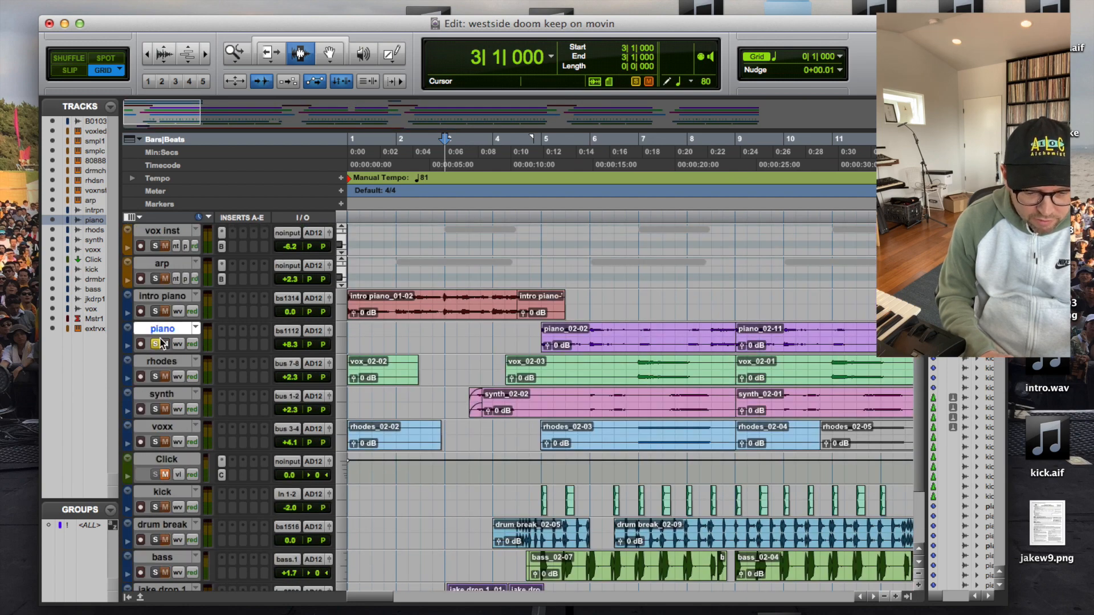
# - Scroll down to the jake drop and vox tracks and start playback from bar 2
pyautogui.scroll(-3)
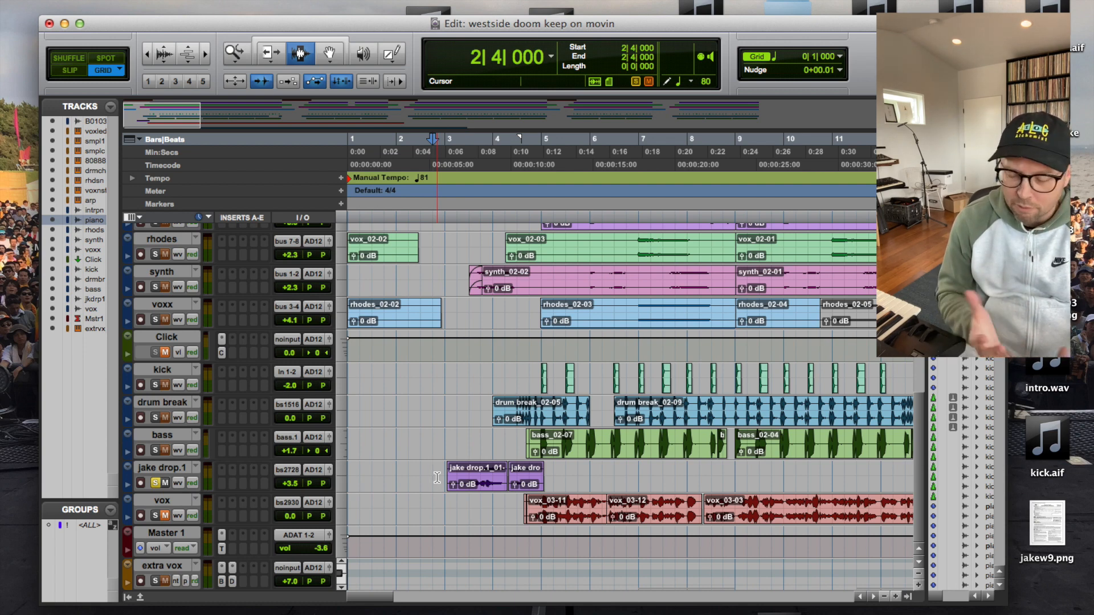
pyautogui.press('space')
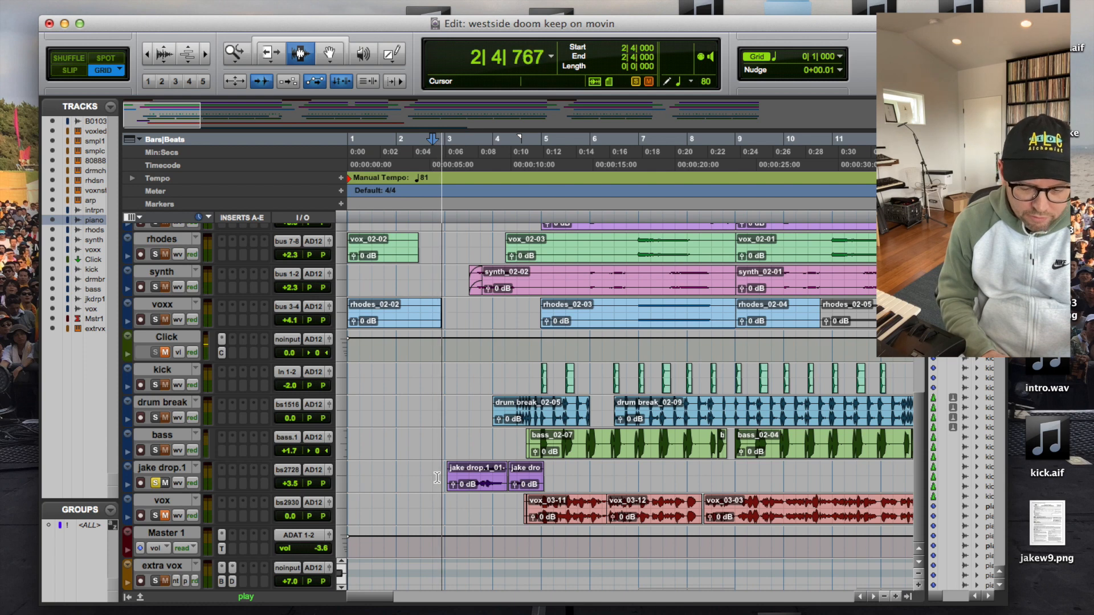